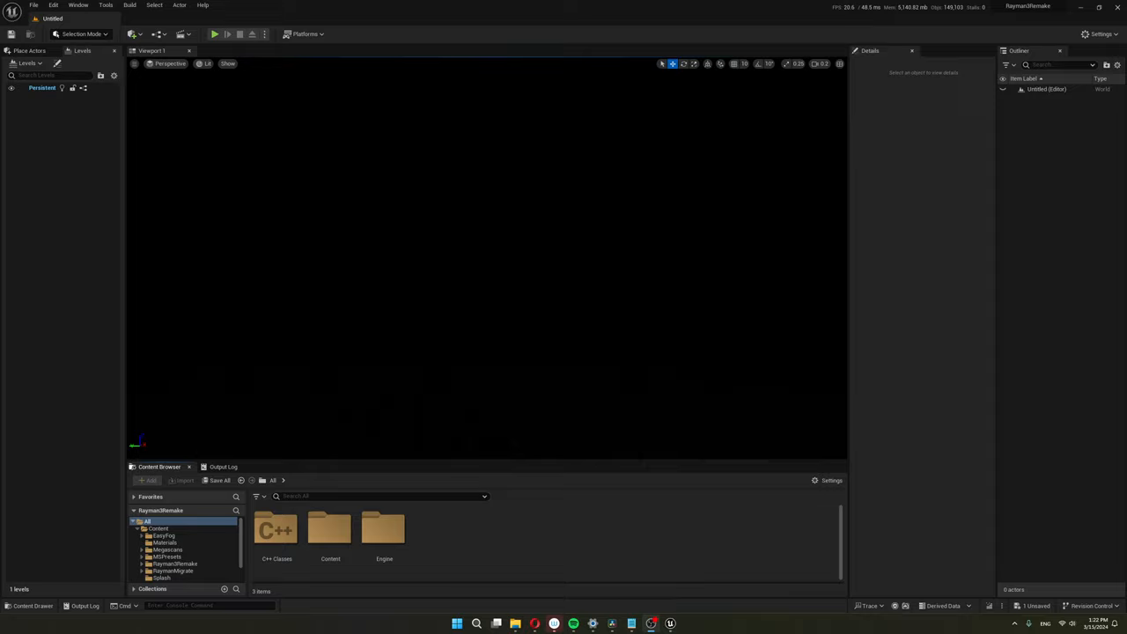
# Step: Open the CrabProjectile C++ class and scroll through its BeginPlay and Tick logic
pyautogui.click(215, 33)
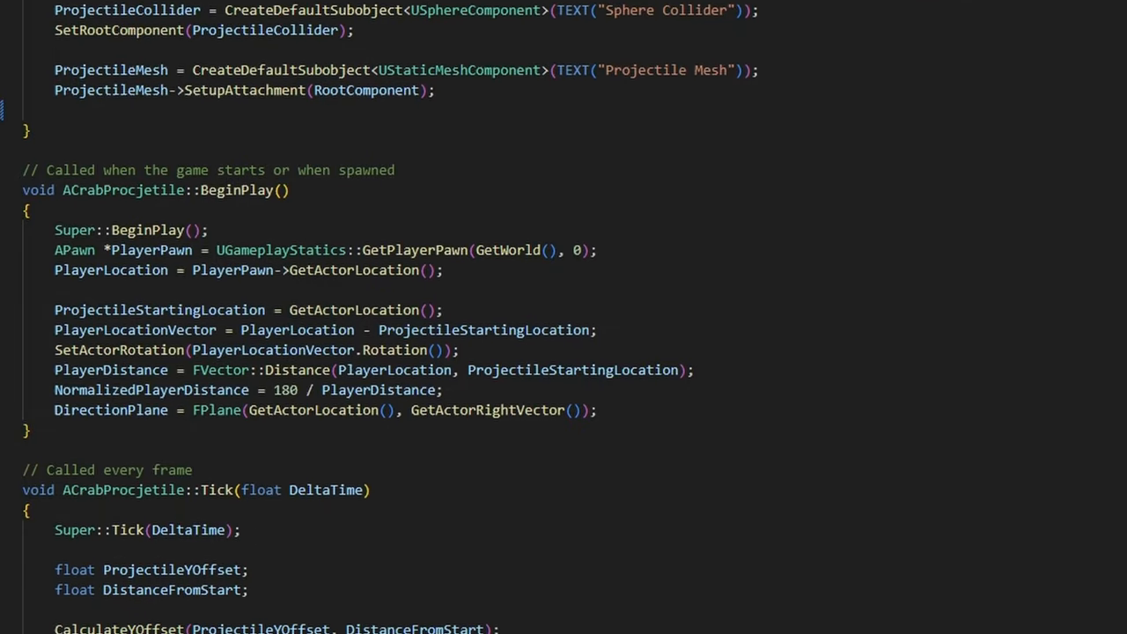
pyautogui.scroll(-3)
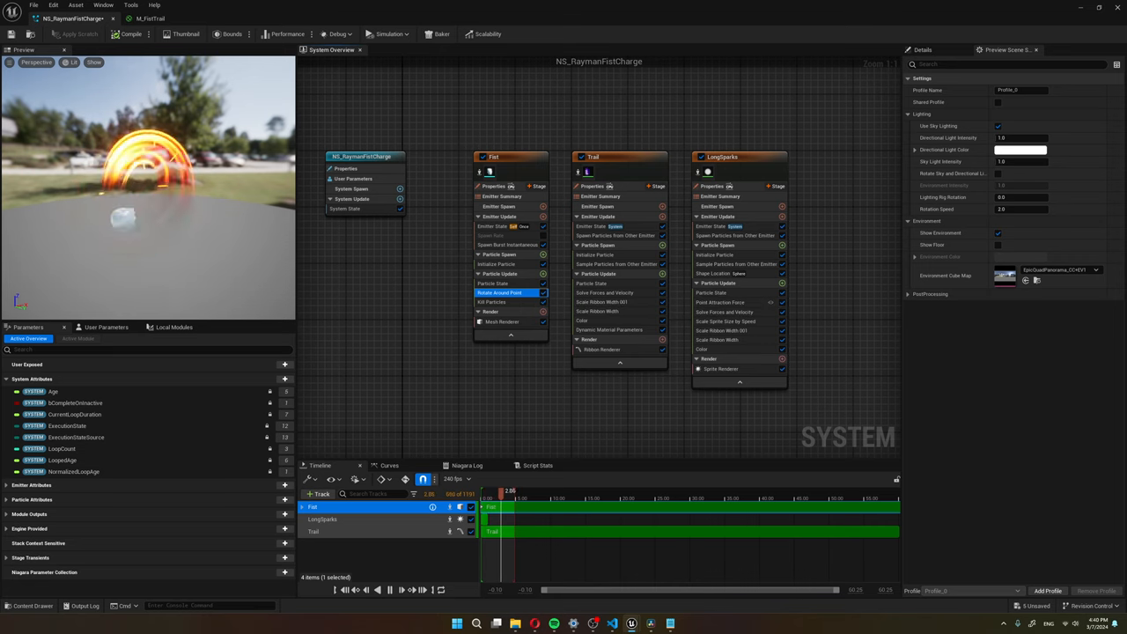
# Step: Select the Trail emitter and show its Scale Ribbon Width By Life curve in Details
pyautogui.click(617, 155)
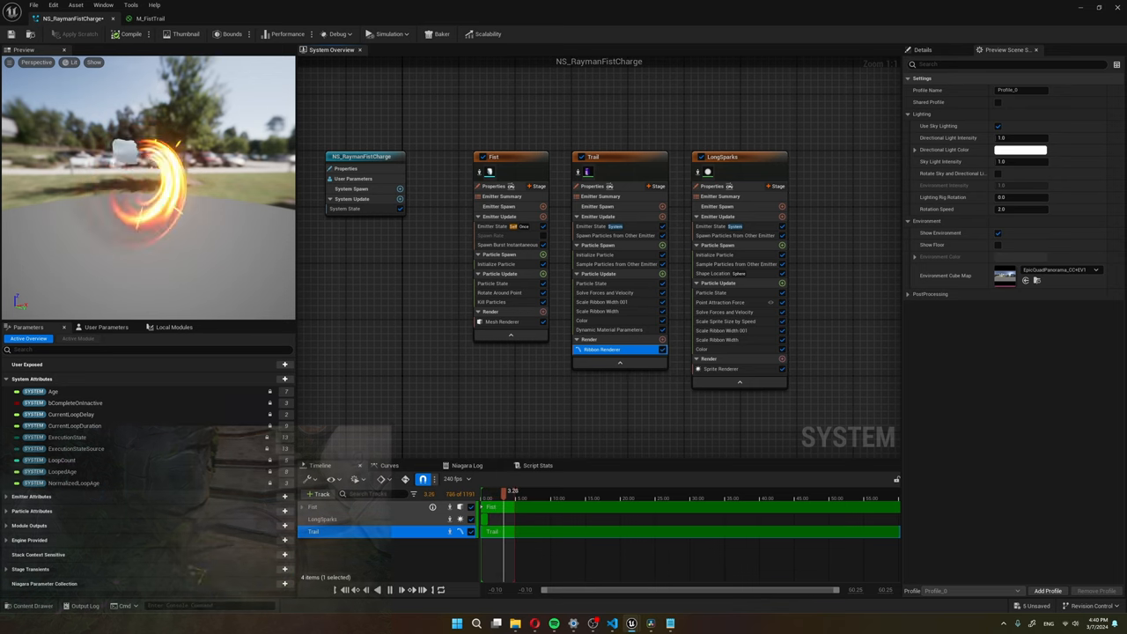
pyautogui.click(602, 349)
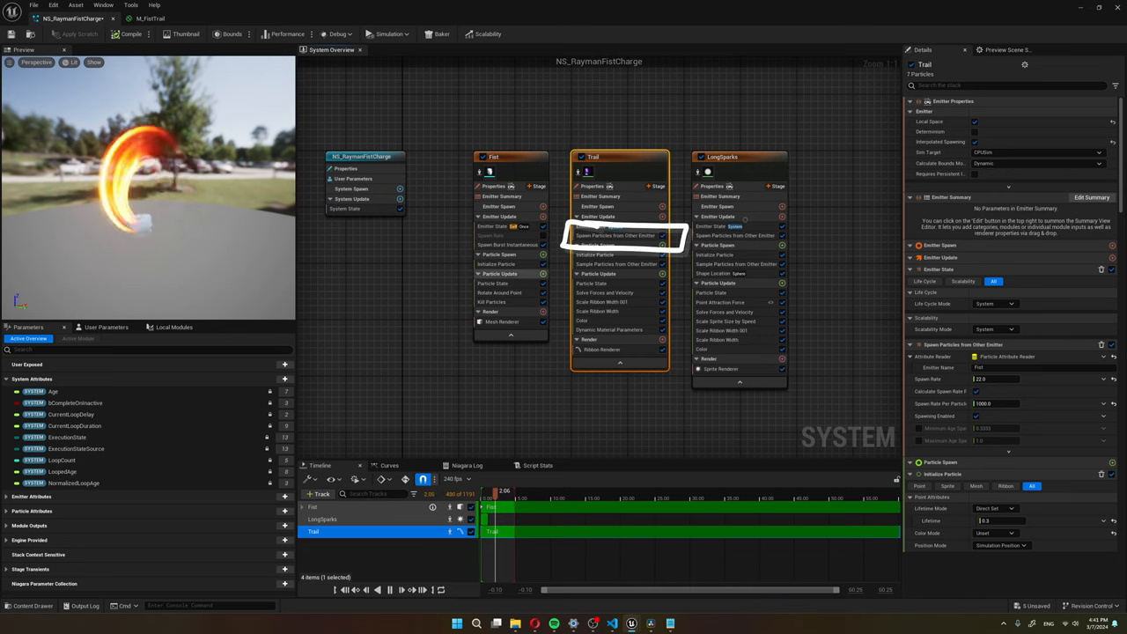
pyautogui.click(602, 302)
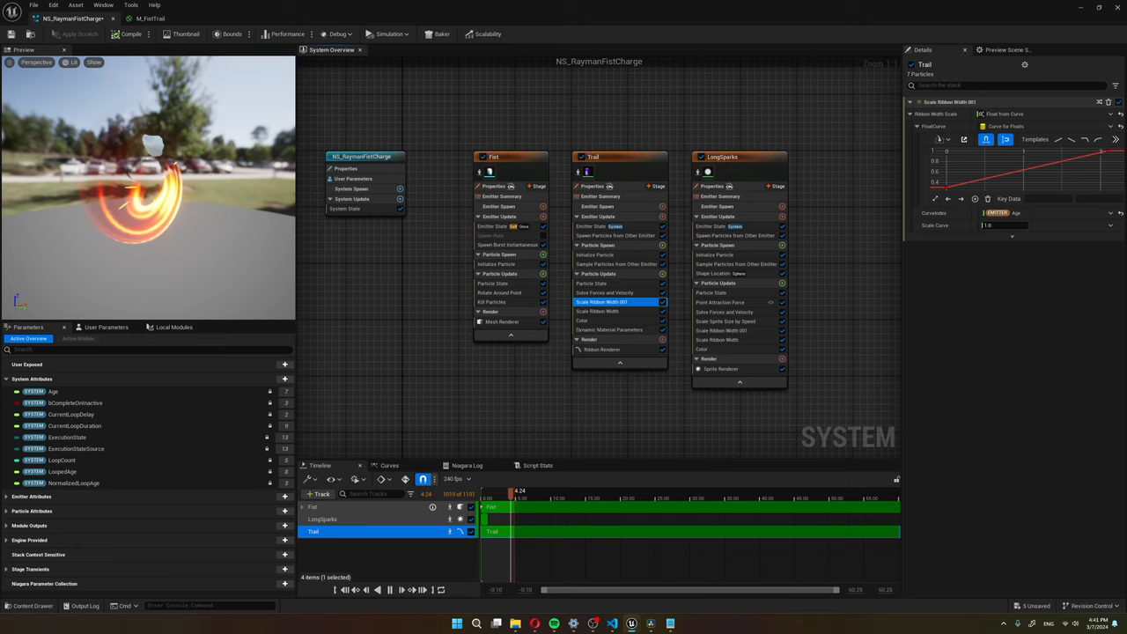
pyautogui.click(596, 310)
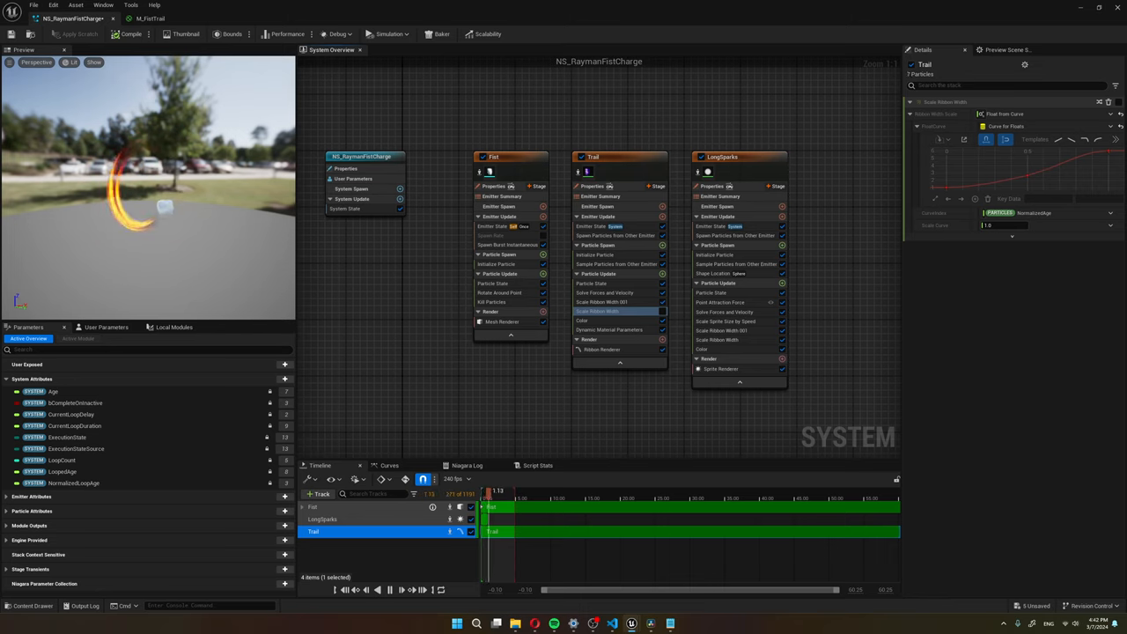
# Step: Inspect the Trail's Dynamic Material Parameters curve, then deselect to the system overview
pyautogui.click(581, 321)
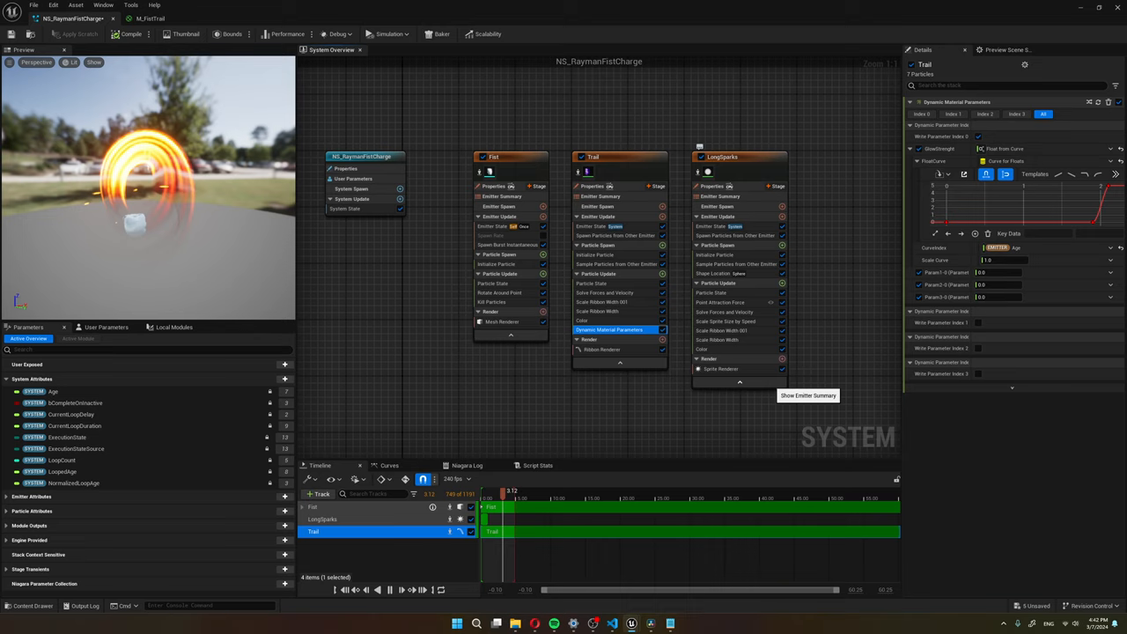
pyautogui.click(710, 18)
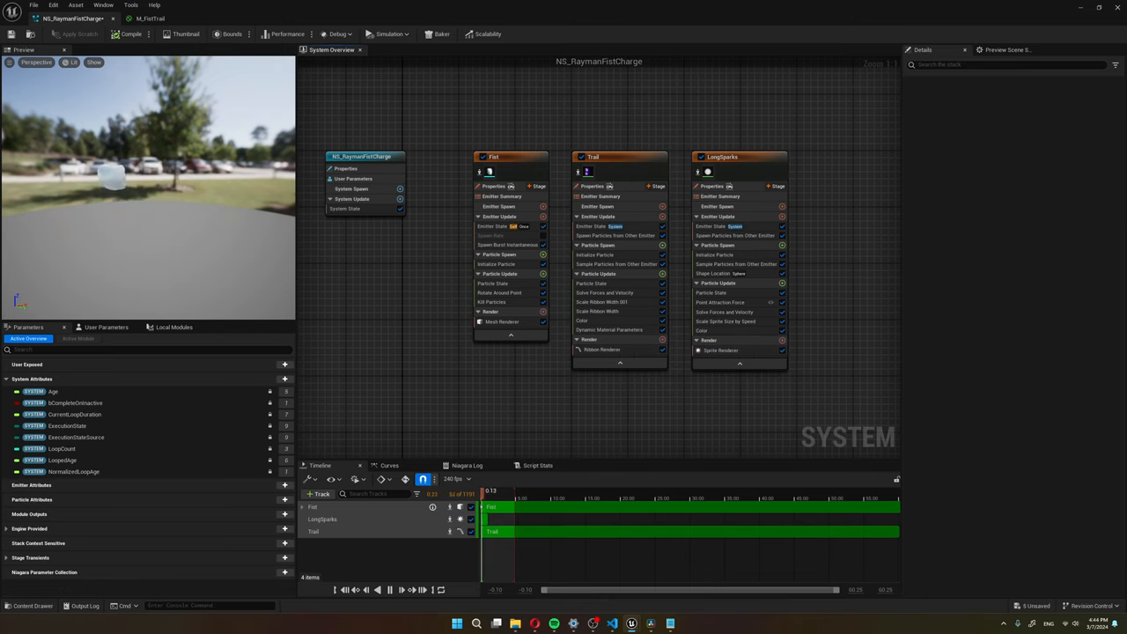
# Step: Show the LongSparks Scale Sprite Size by Speed module and its Max Scale Factor
pyautogui.click(389, 590)
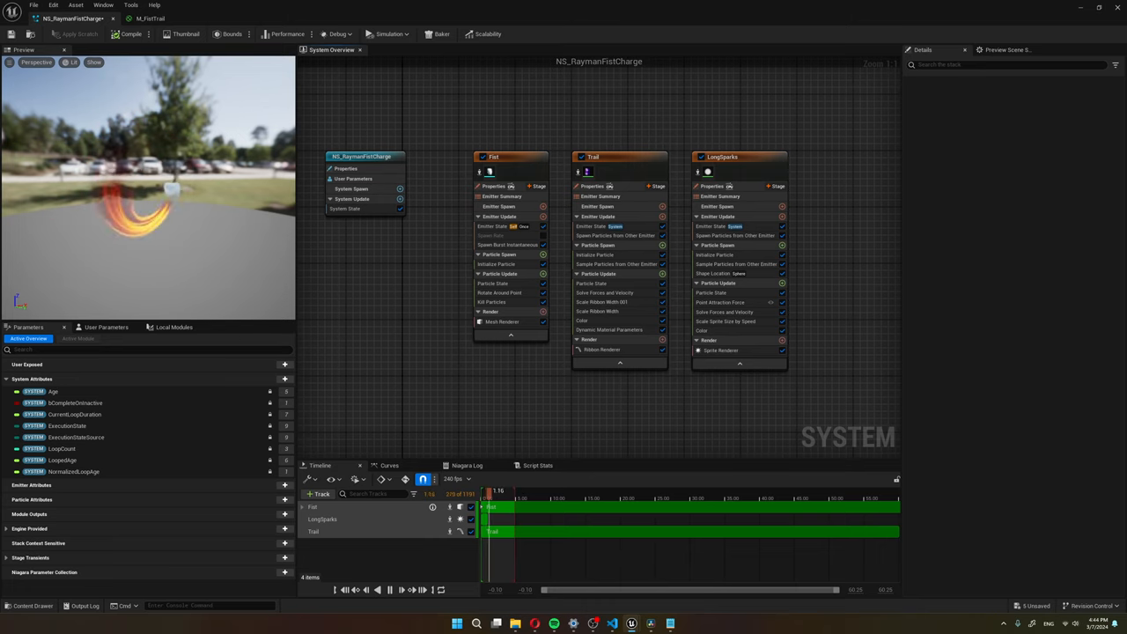
pyautogui.click(726, 320)
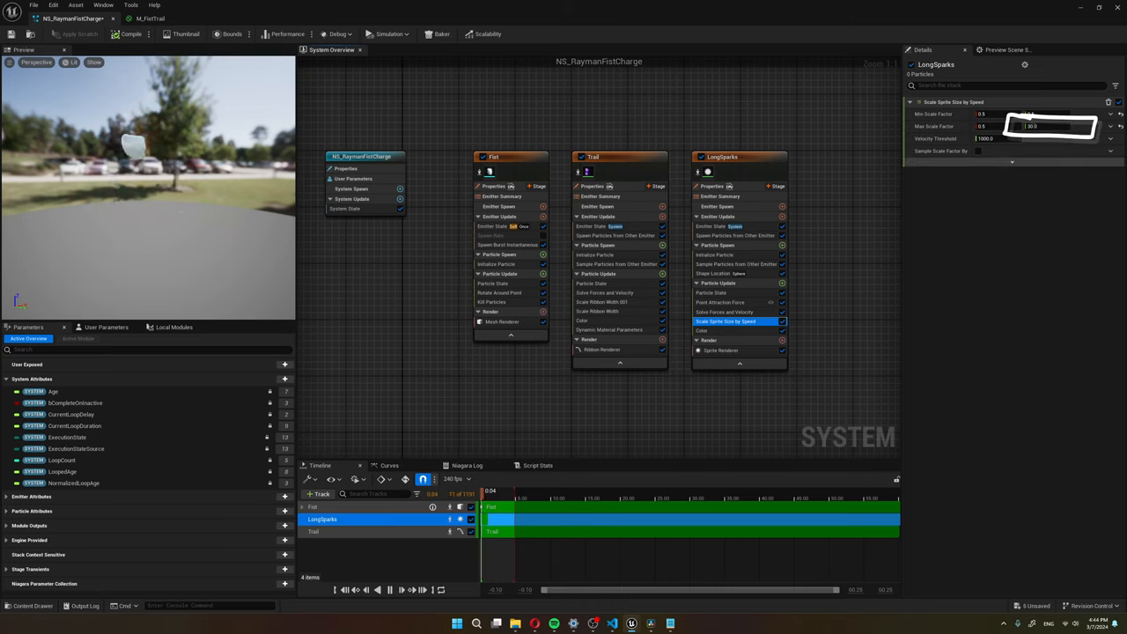
pyautogui.click(723, 348)
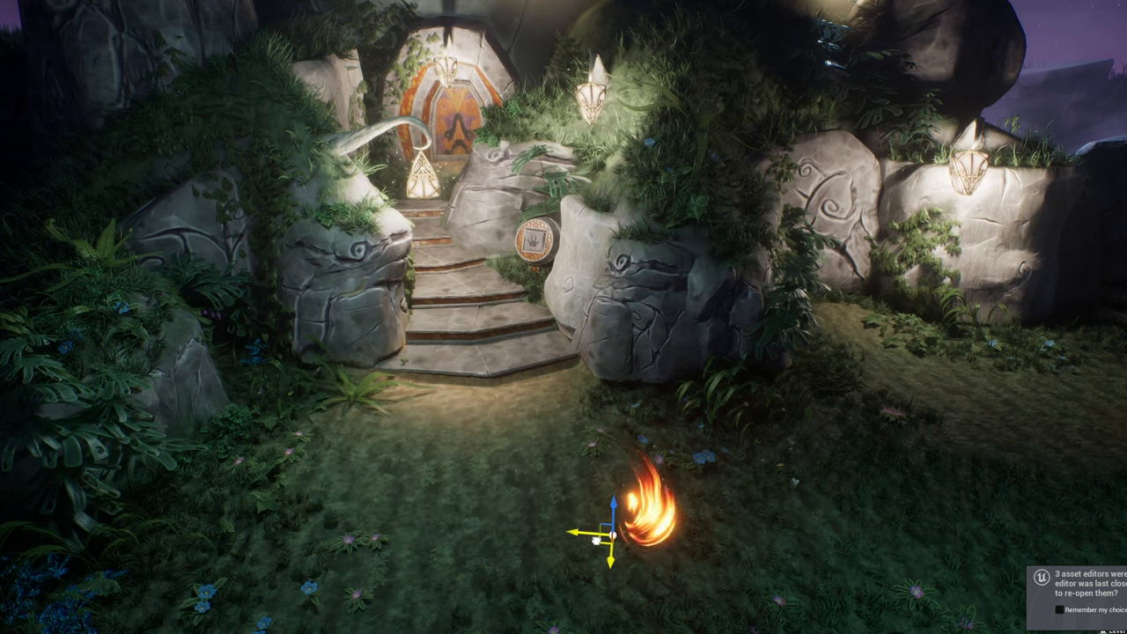
# Step: Orbit the level viewport to view the fist charge flame beside the stone stairs
pyautogui.moveTo(625, 528); pyautogui.dragTo(476, 408)
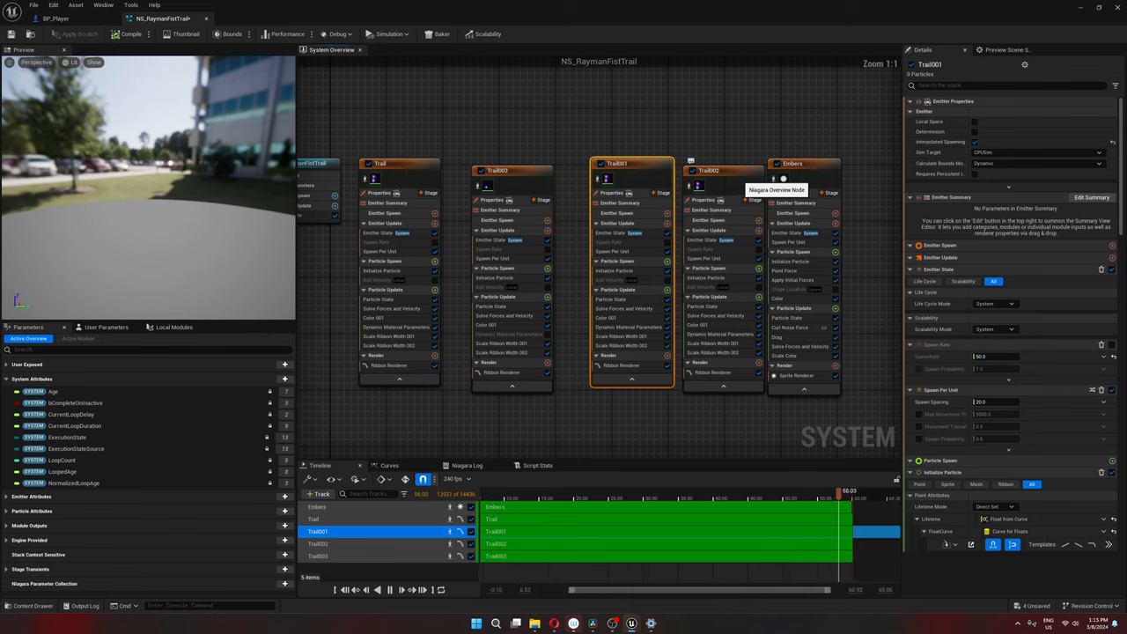
# Step: Switch to BP_Player's Event Graph and search 'set niagara' among All Actions
pyautogui.click(793, 162)
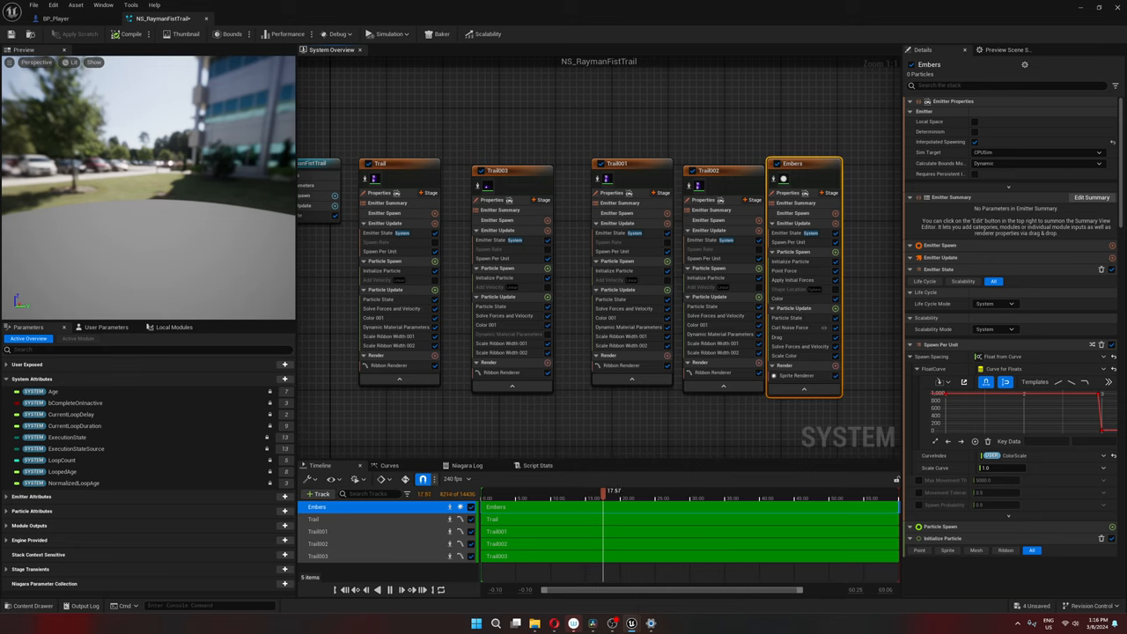
pyautogui.click(105, 325)
pyautogui.write('set niagara v')
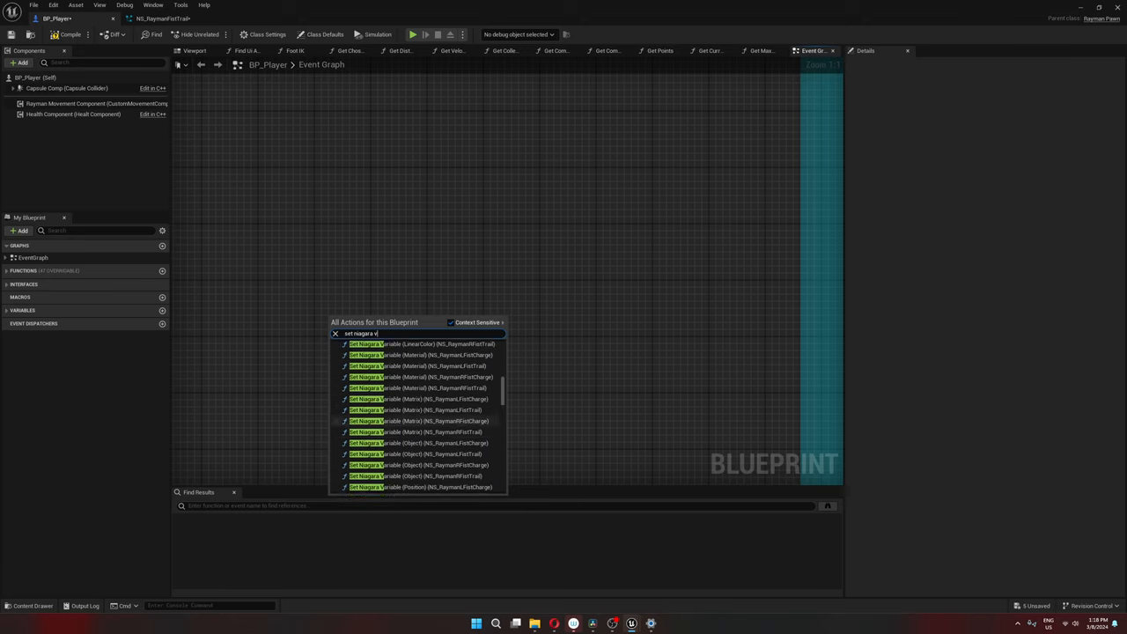
# Step: Bring up the main level editor with the FairyGlade scene and BP_FairyFog details
pyautogui.click(421, 343)
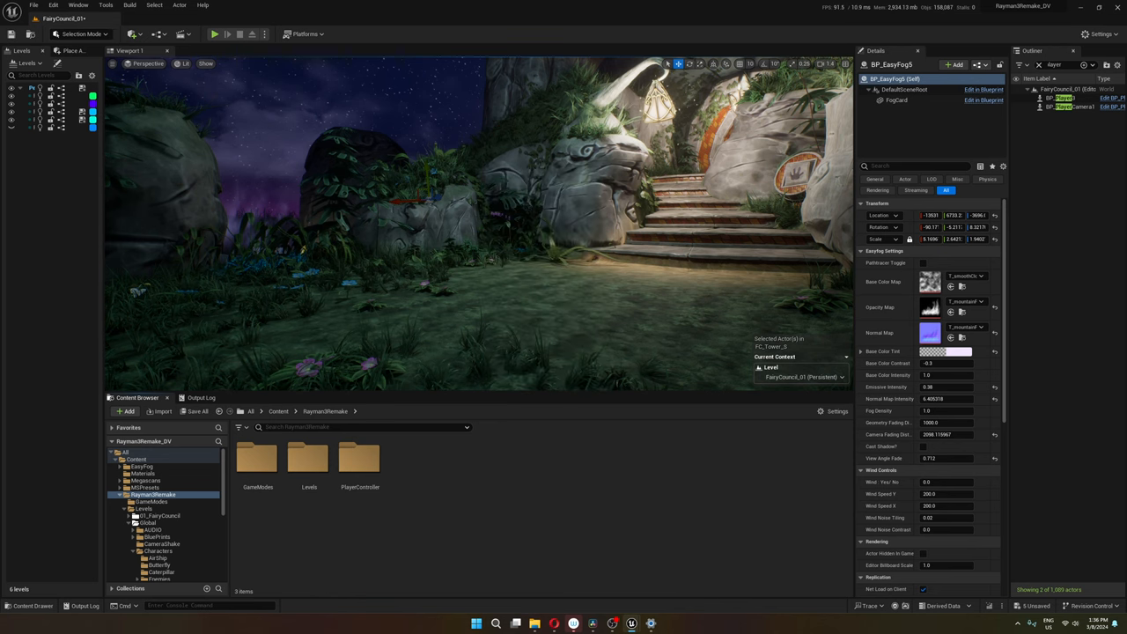
# Step: Create a CameraShakeBase Blueprint using Perlin Noise Camera Shake Pattern and reveal its Timing settings
pyautogui.write('camera shake')
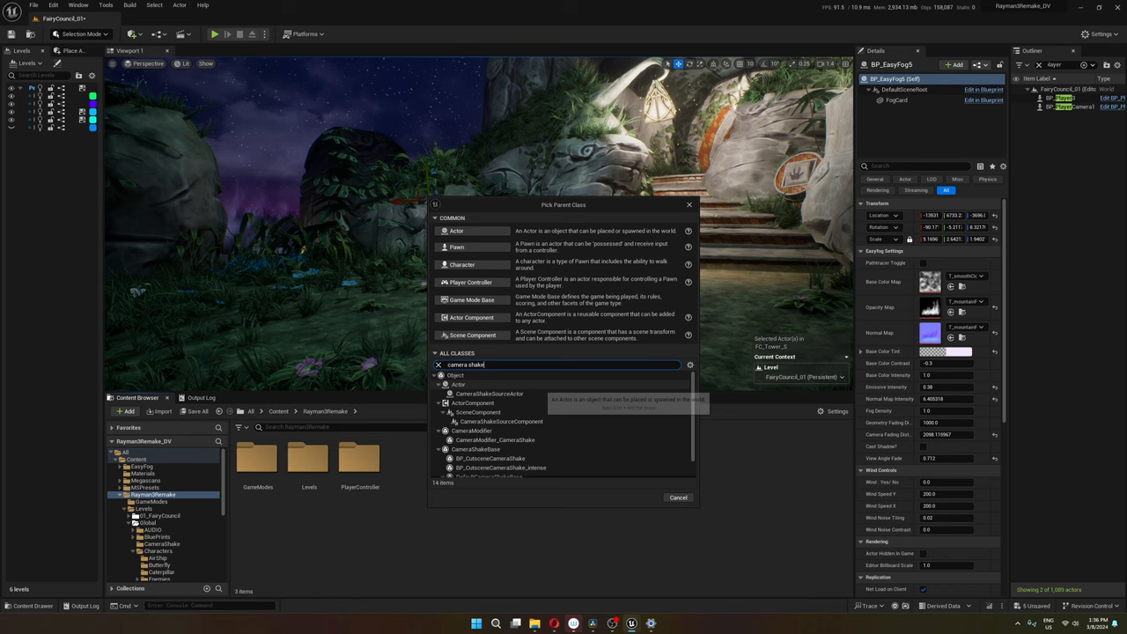
pyautogui.click(476, 449)
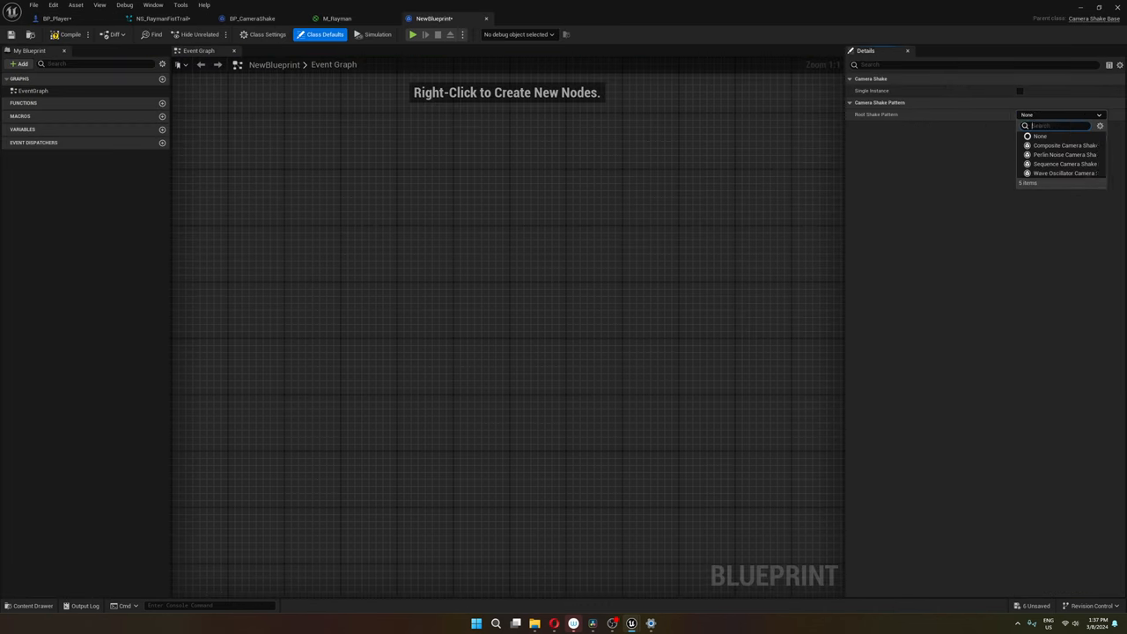
pyautogui.moveTo(1065, 155)
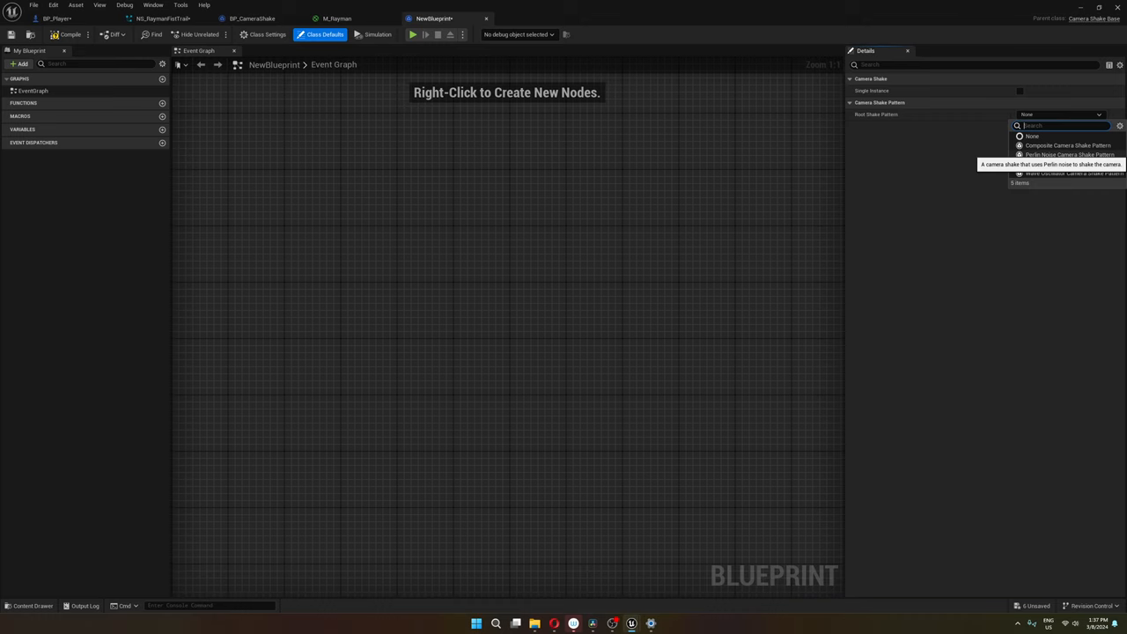
pyautogui.click(1068, 155)
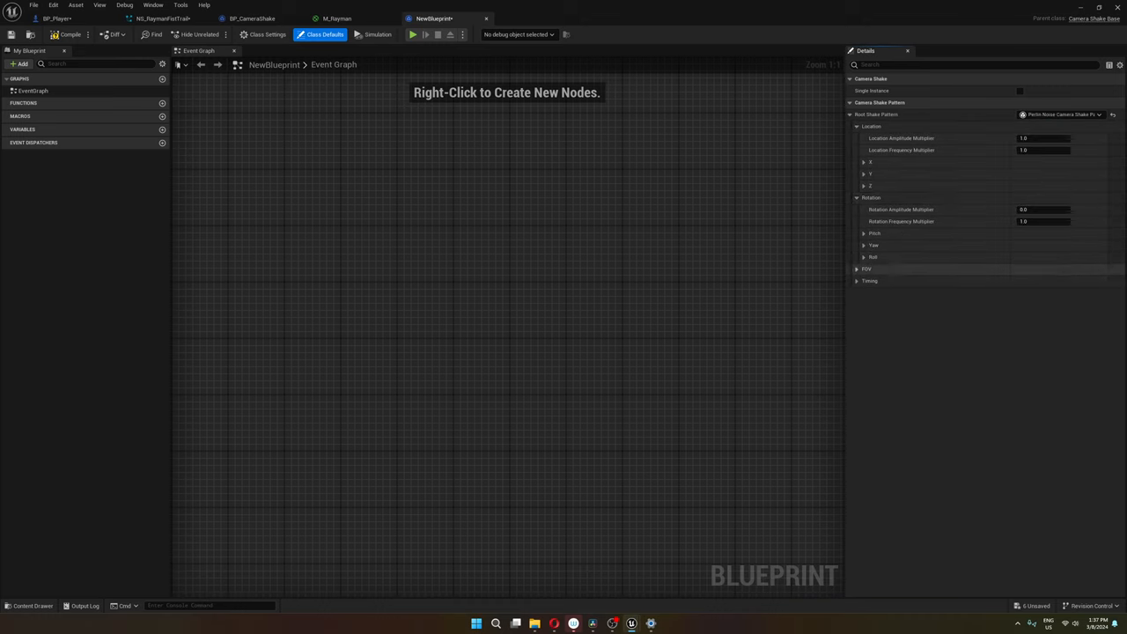
pyautogui.click(856, 267)
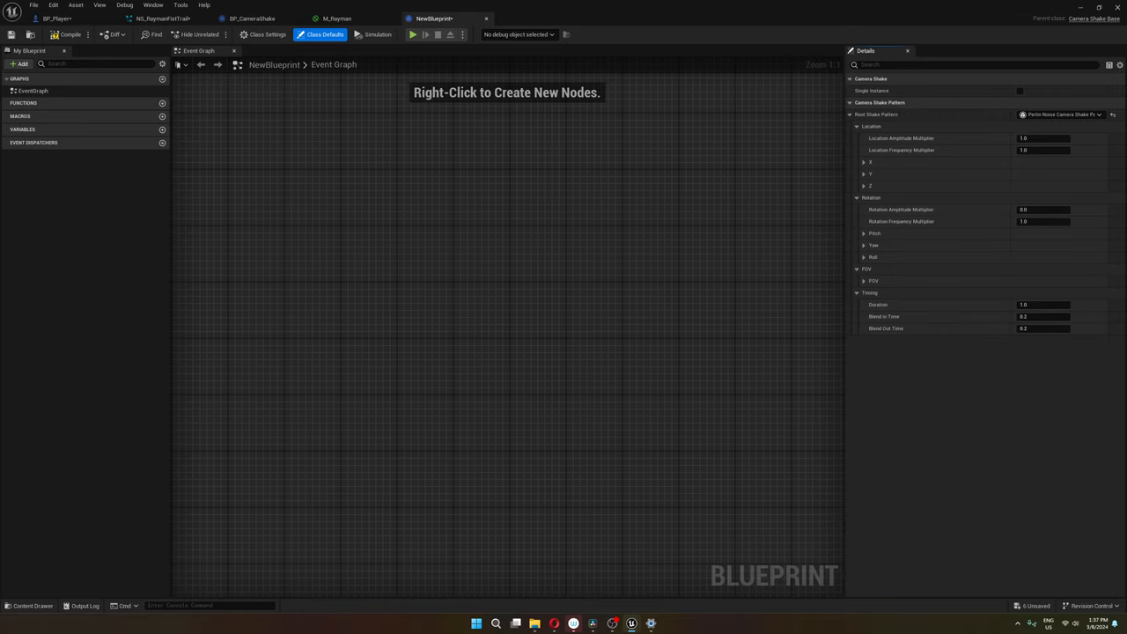
pyautogui.click(57, 17)
pyautogui.write('play world')
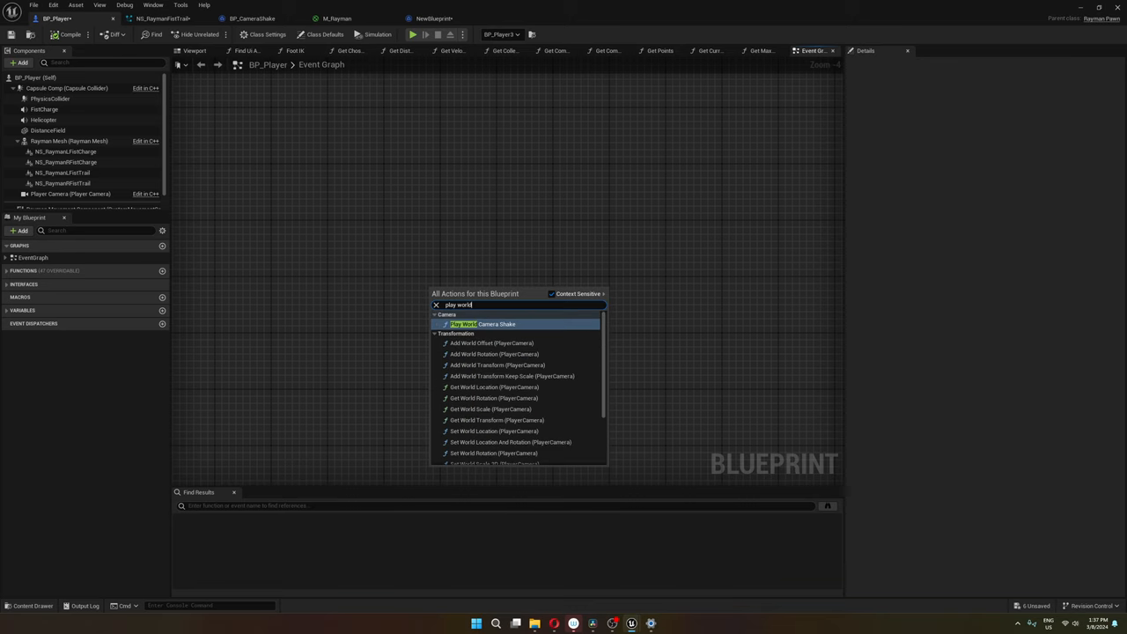
# Step: Add a Play World Camera Shake node to BP_Player and open the M_FistHitDecal material
pyautogui.click(482, 324)
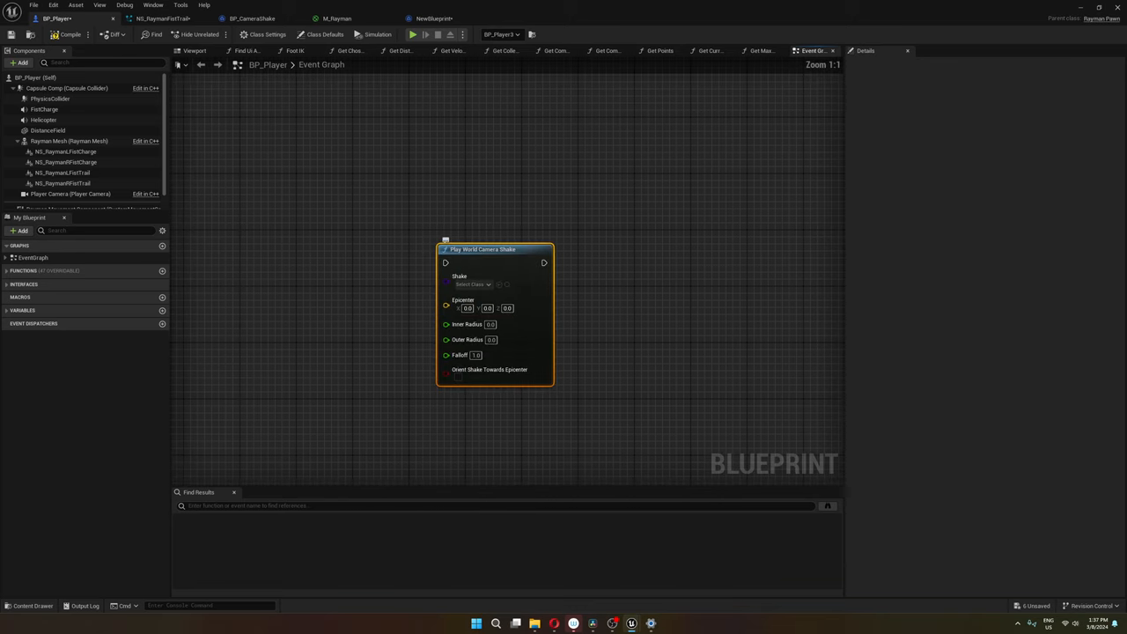
pyautogui.click(472, 284)
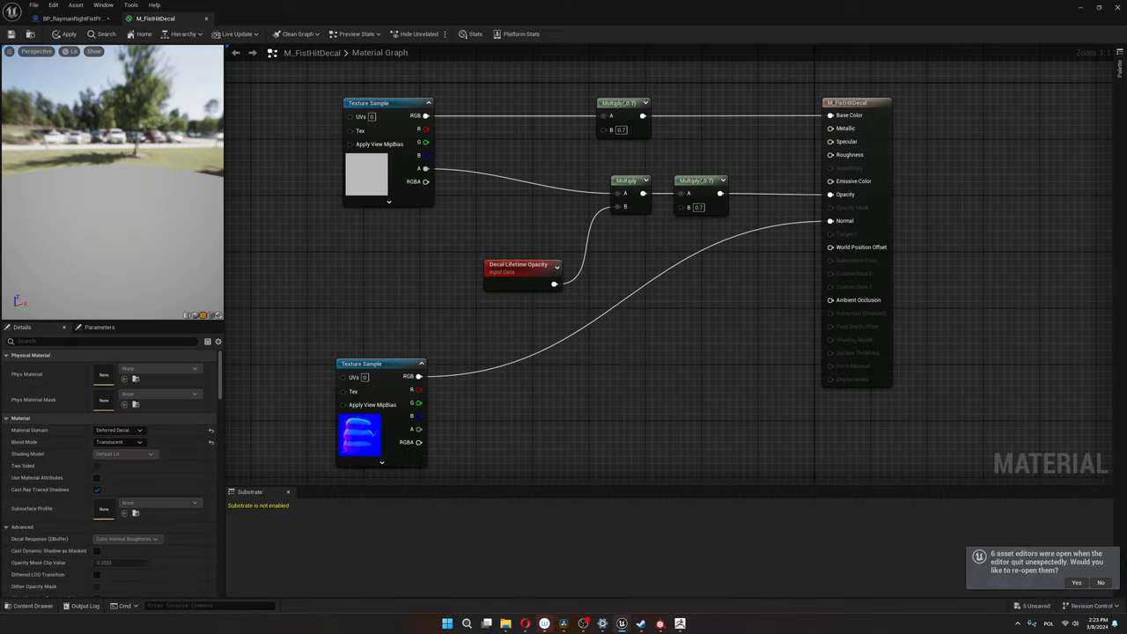
# Step: Open BP_RaymanRightFistProjectile's Event Hit graph with Spawn System at Location
pyautogui.click(120, 429)
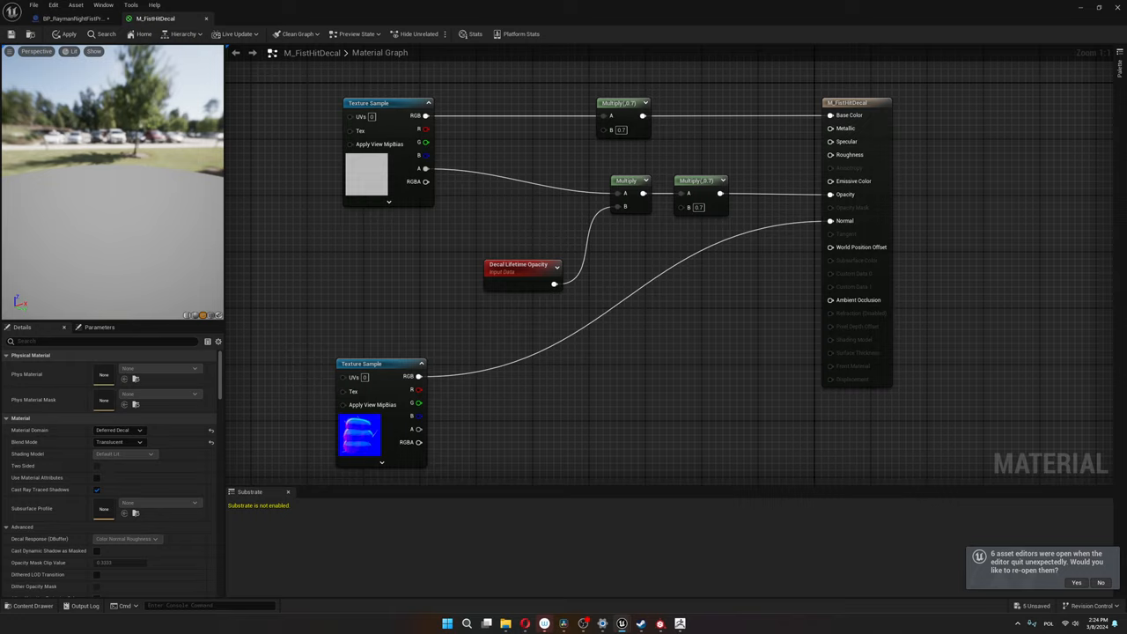
pyautogui.click(70, 17)
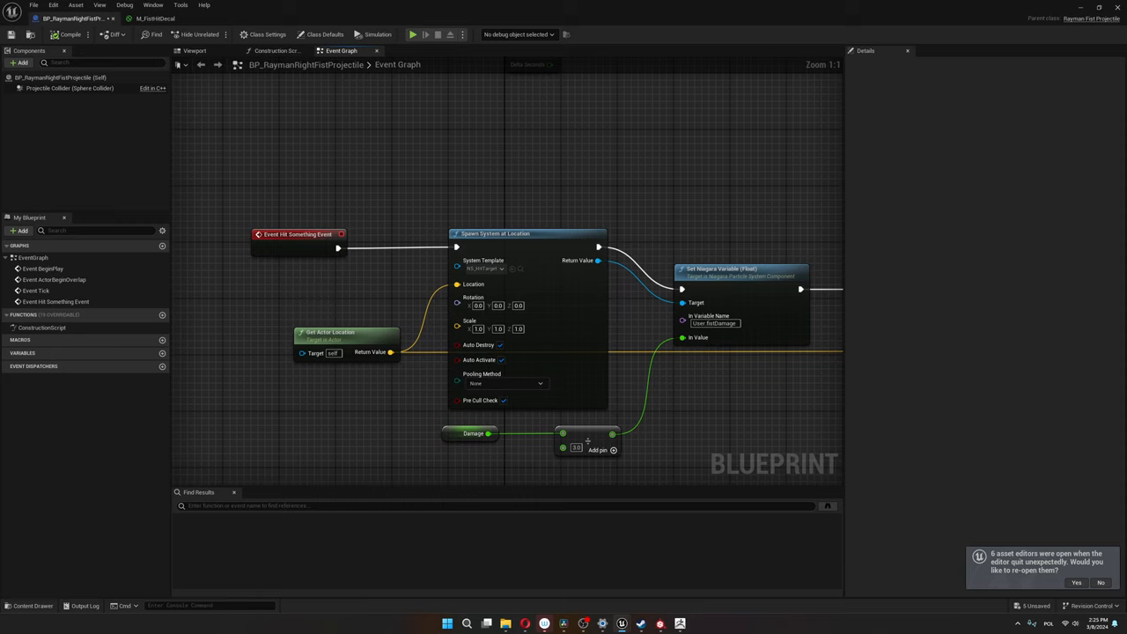
# Step: Open WBP_EnemyTargetLock and select its SineAnim transform animation
pyautogui.click(299, 234)
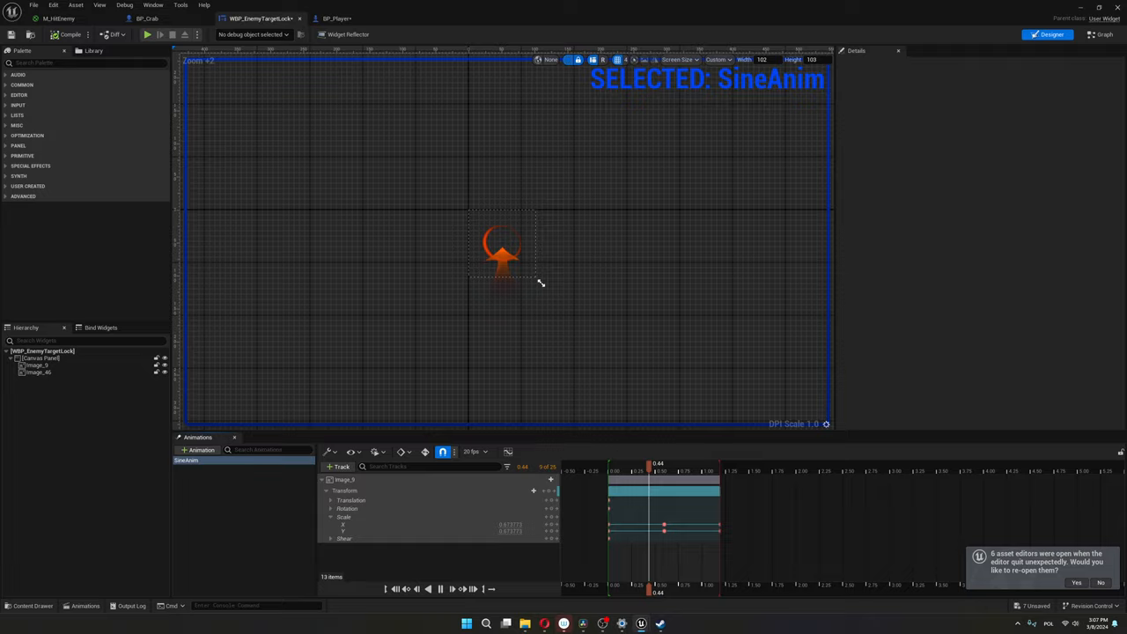
# Step: Play the SineAnim timeline to preview the pulsing target-lock arrow
pyautogui.click(450, 588)
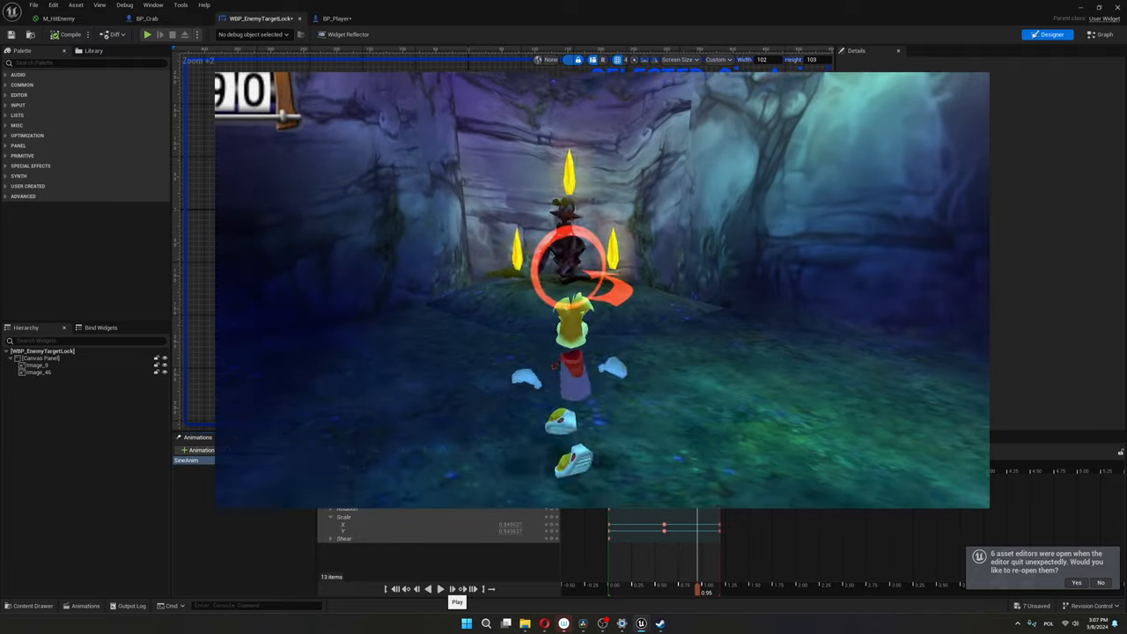
pyautogui.click(440, 588)
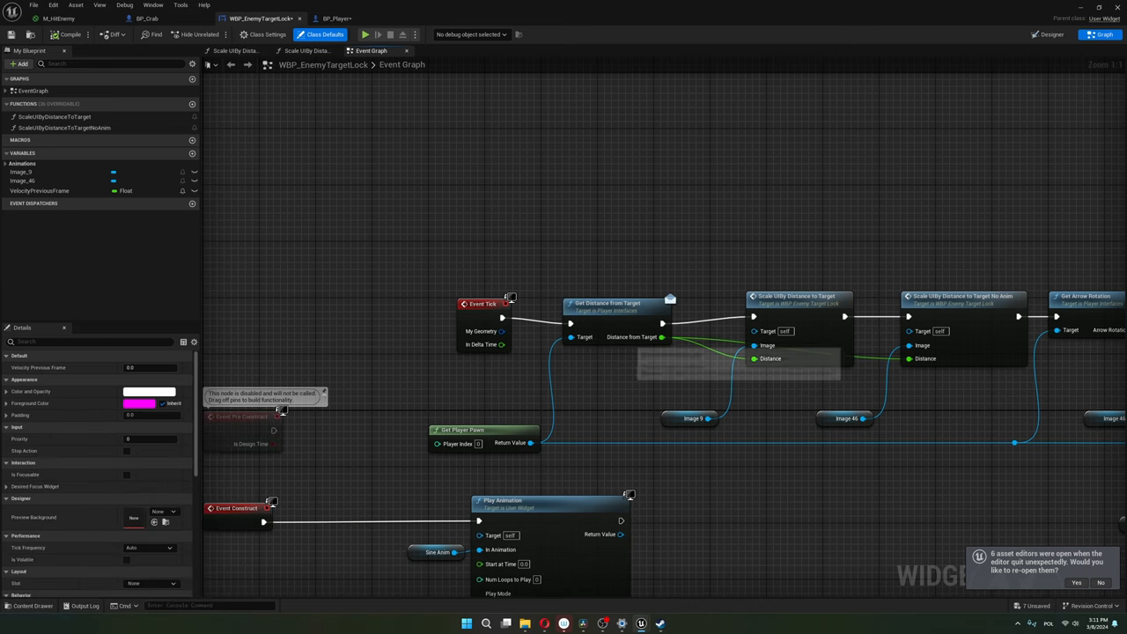
pyautogui.moveTo(607, 303)
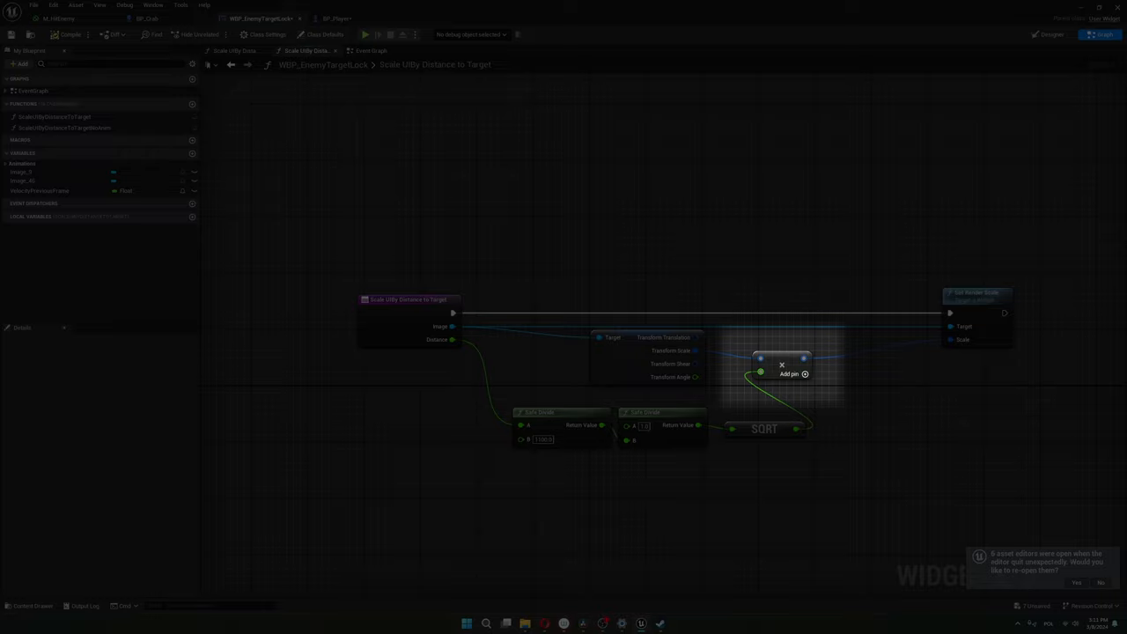
# Step: Open the Scale Utils Distance to Target No Anim function from My Blueprint
pyautogui.click(324, 35)
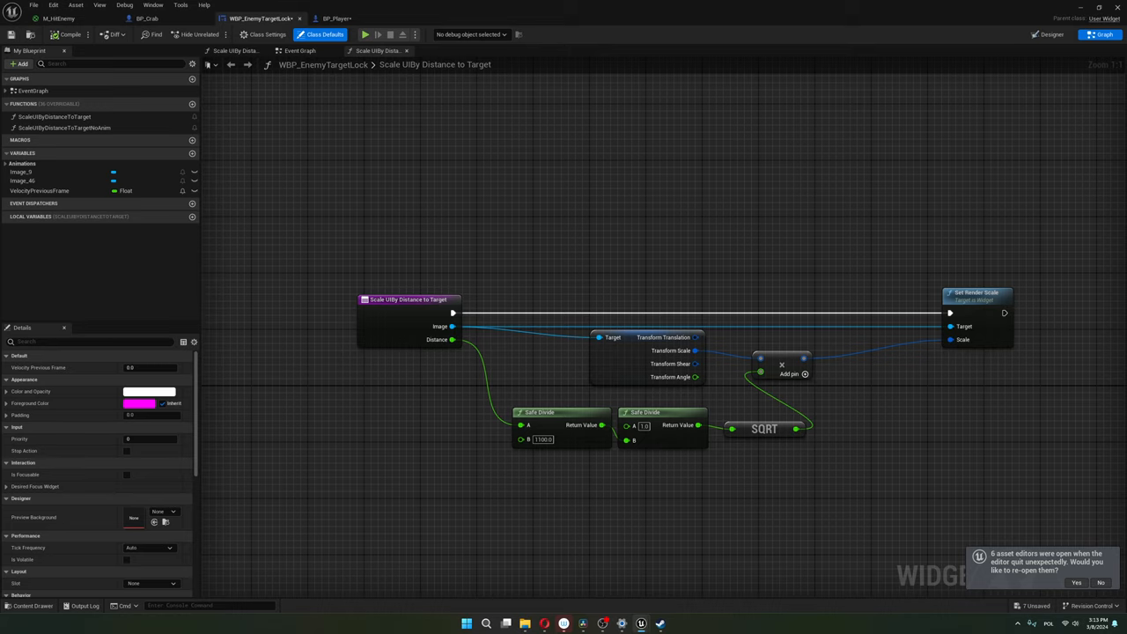
pyautogui.click(300, 49)
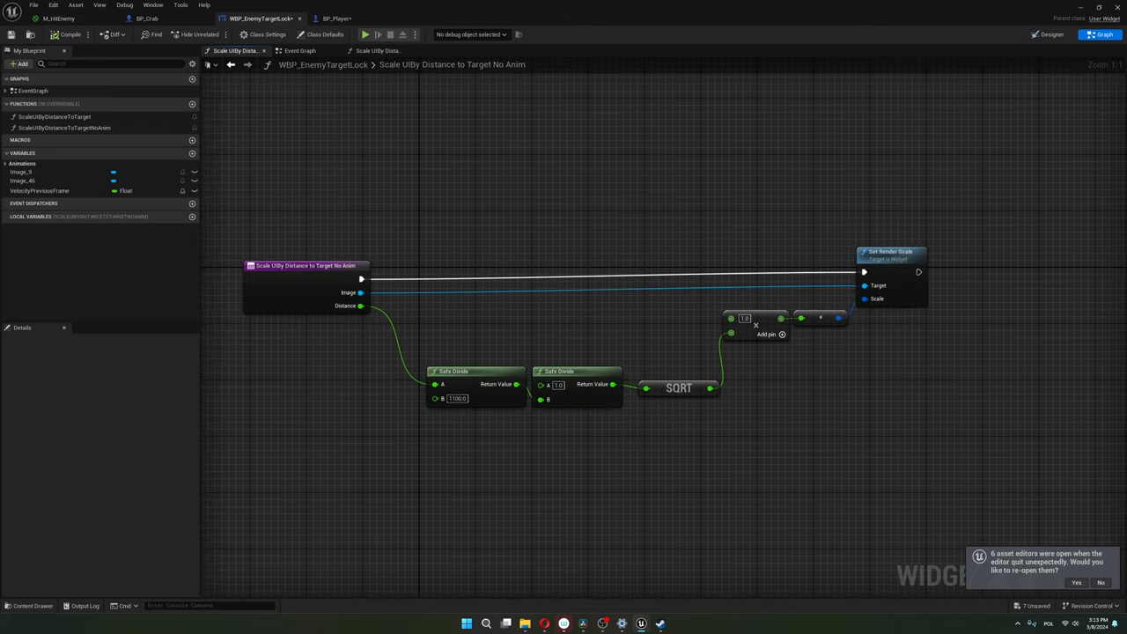
# Step: Return to the Event Graph and open Find UI Arrow Rotation in BP_Player
pyautogui.click(299, 49)
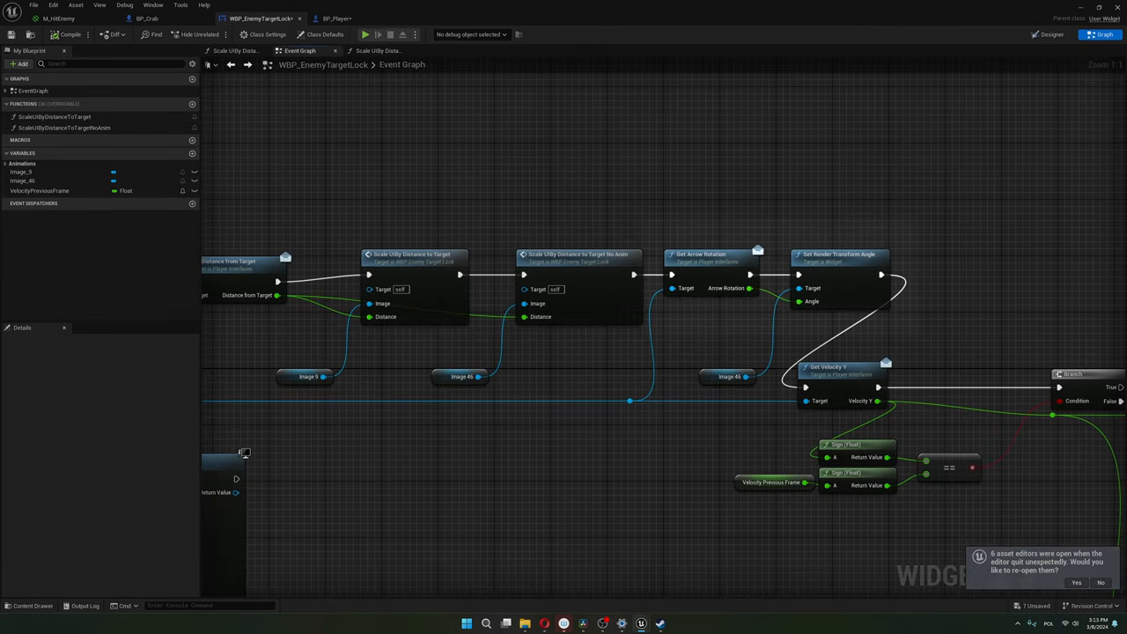
pyautogui.moveTo(705, 255)
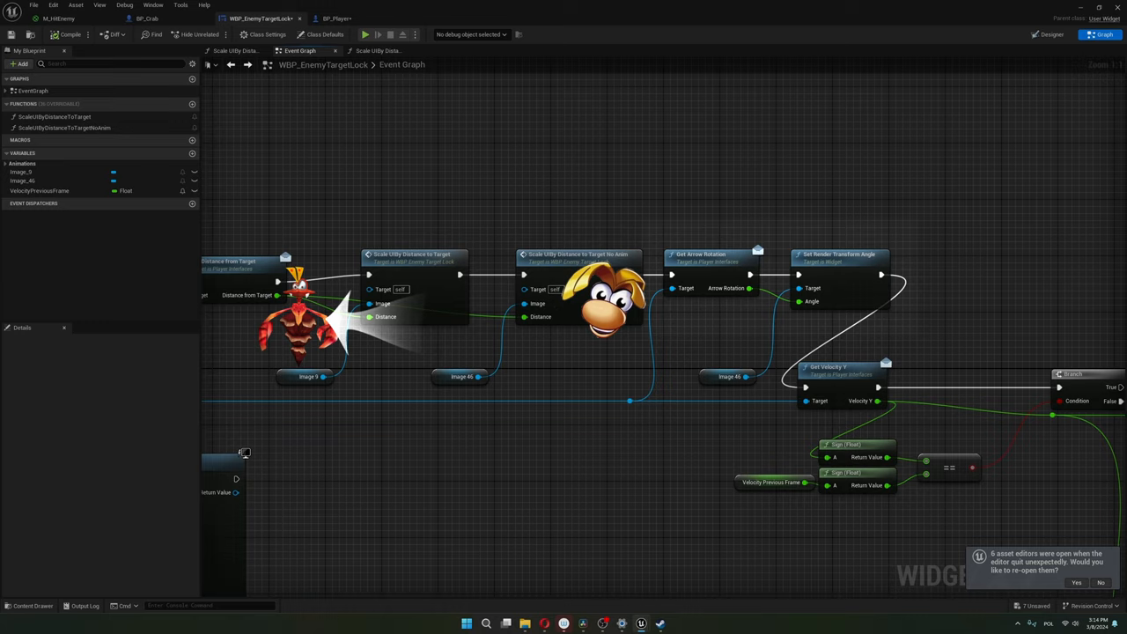
pyautogui.click(334, 18)
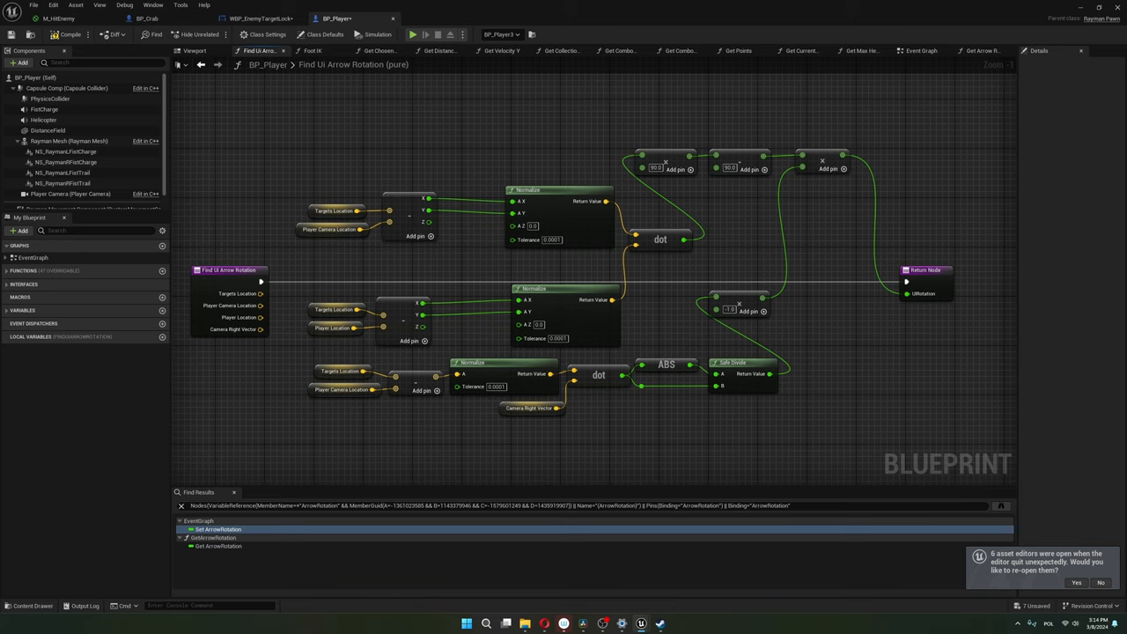
pyautogui.click(660, 240)
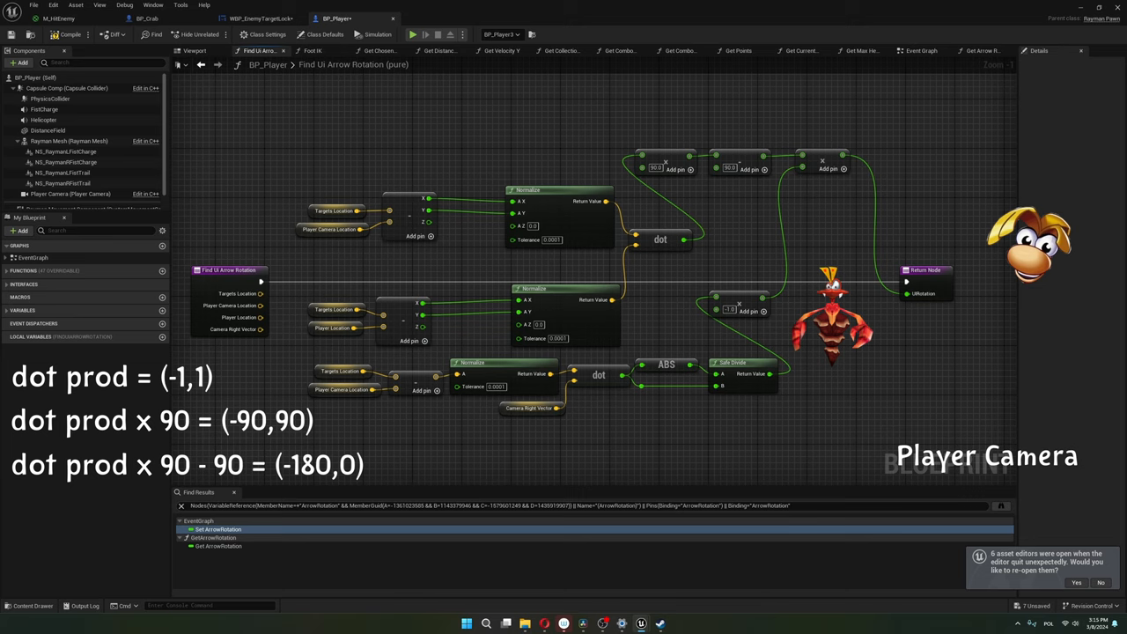
pyautogui.click(598, 373)
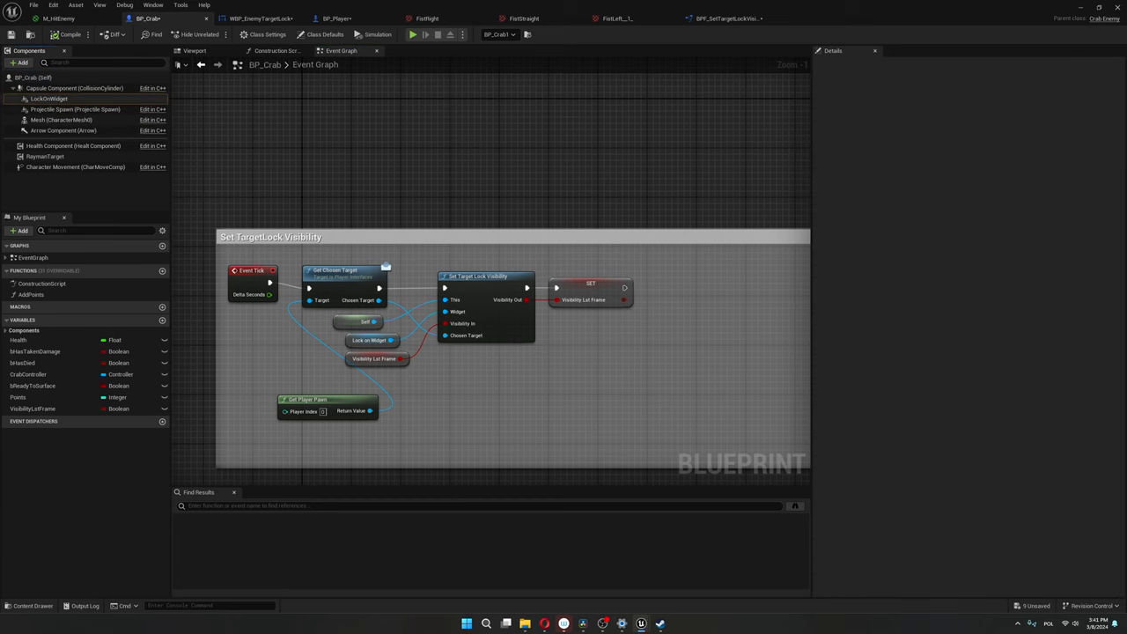
pyautogui.click(48, 99)
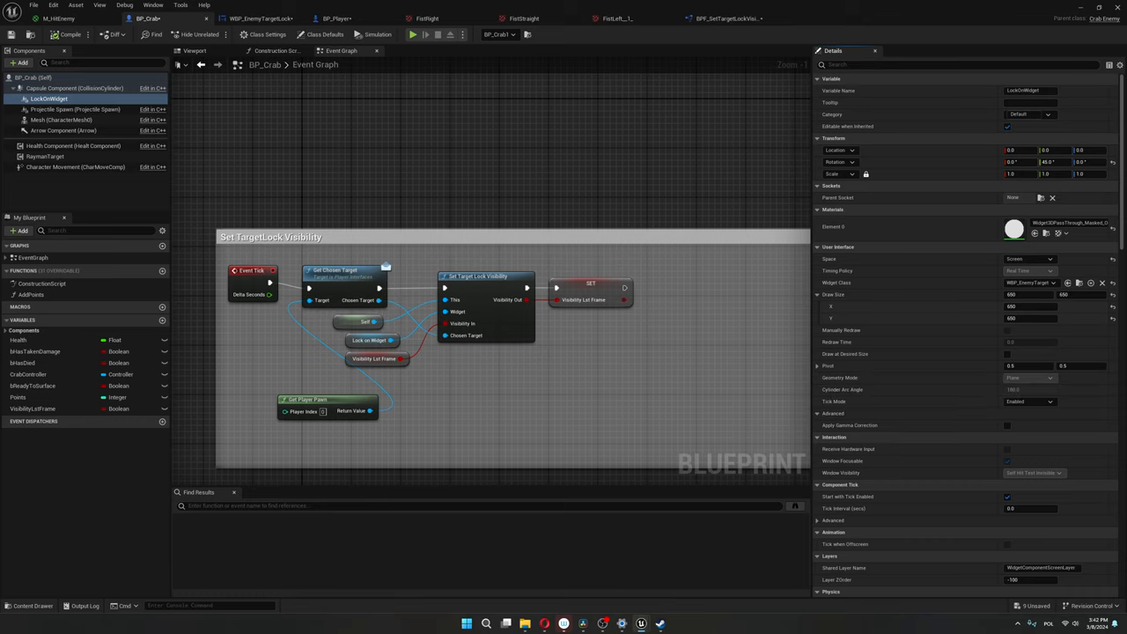
pyautogui.click(725, 18)
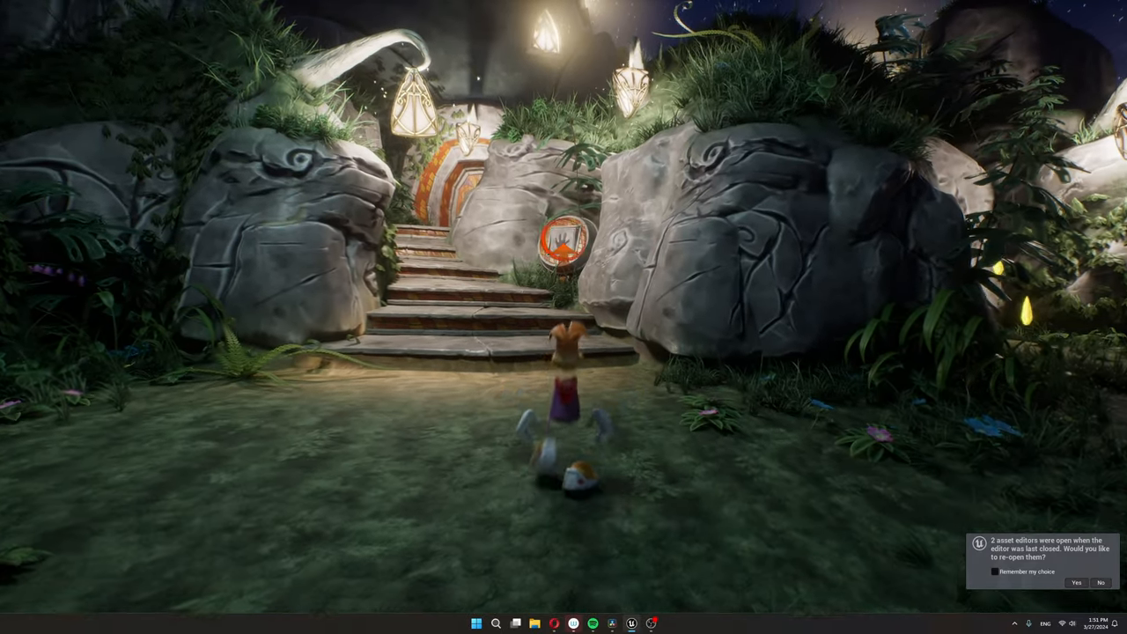
# Step: Close the crab Blueprint and show the level viewport with Rayman at the stairs
pyautogui.click(1075, 583)
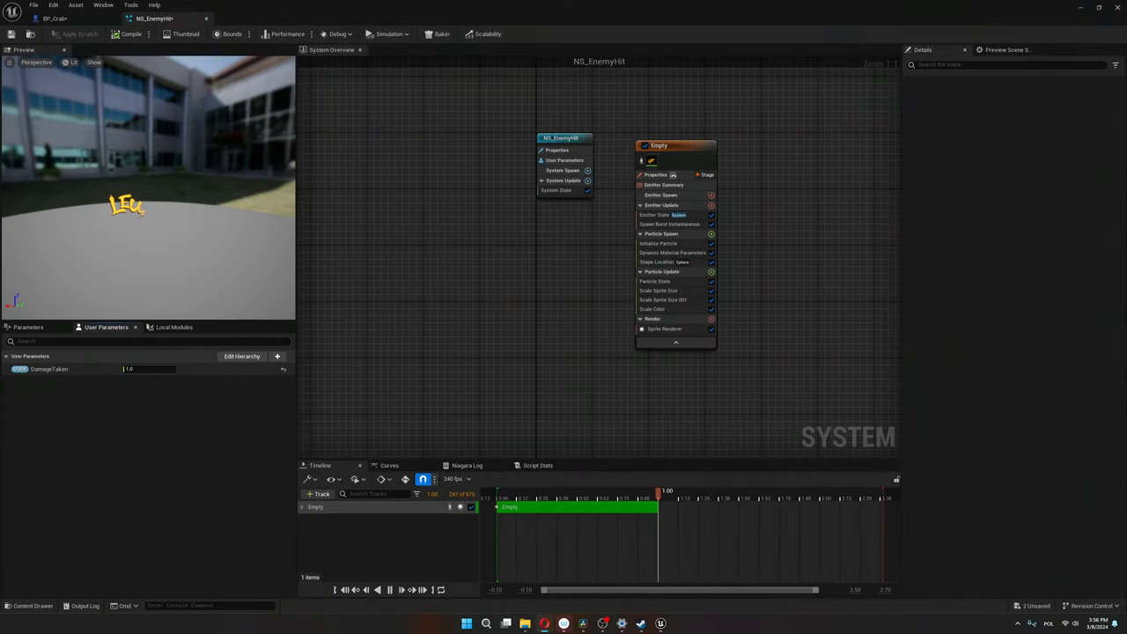
# Step: Open the M_HitEnemy material used by the NS_EnemyHit word particles
pyautogui.click(245, 17)
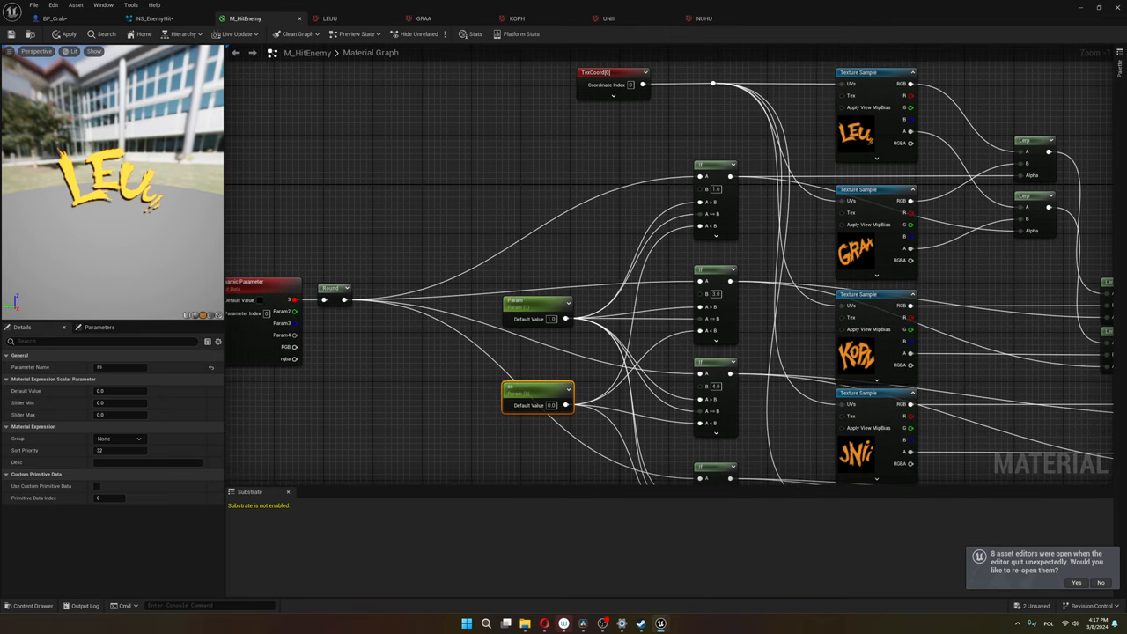
pyautogui.moveTo(713, 186)
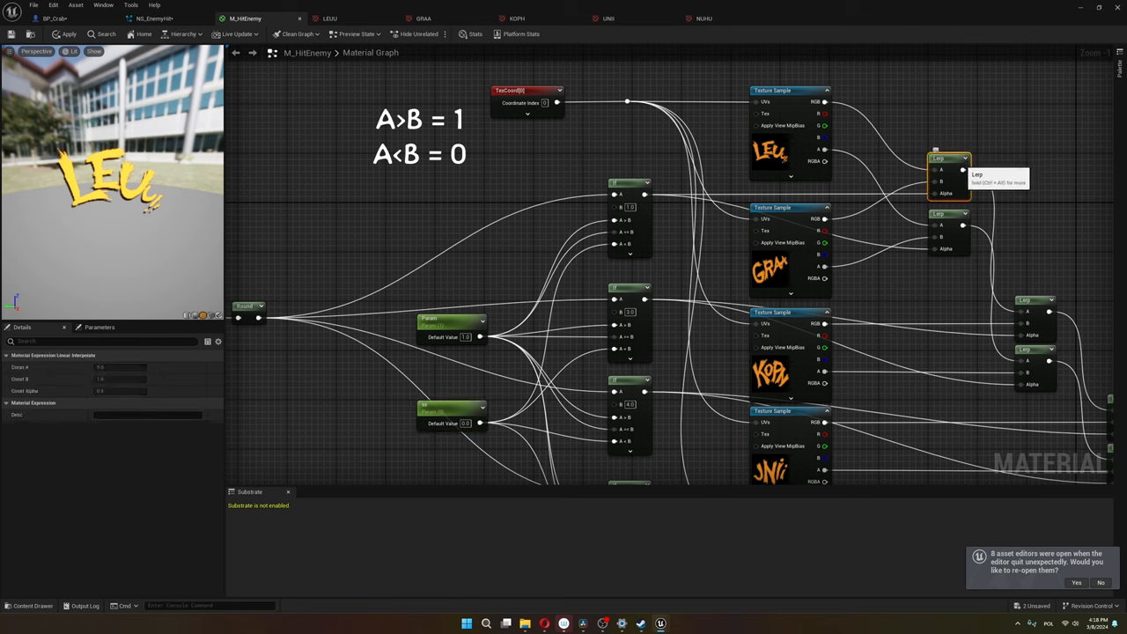
pyautogui.click(948, 176)
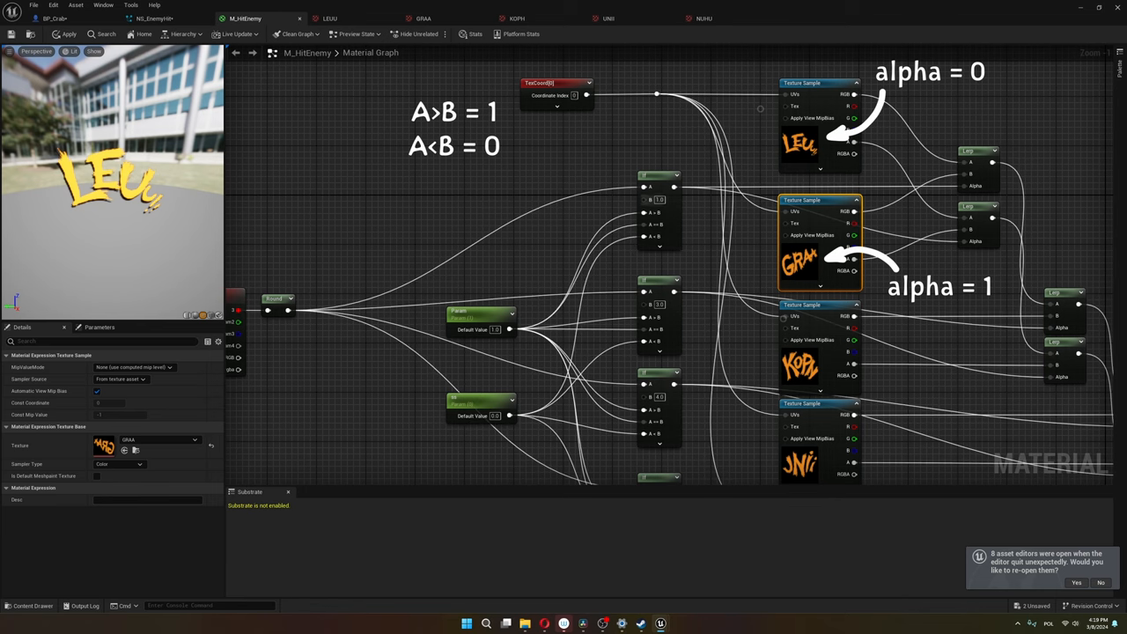
pyautogui.click(799, 140)
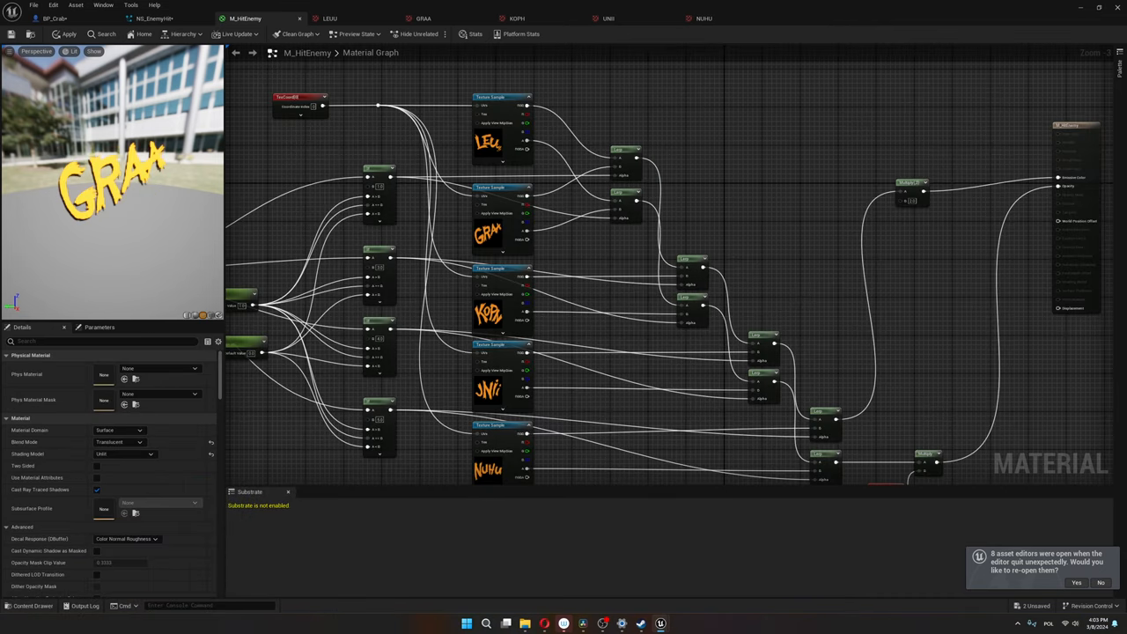
# Step: Select the material output node and search 'depth' in its Details
pyautogui.click(1074, 214)
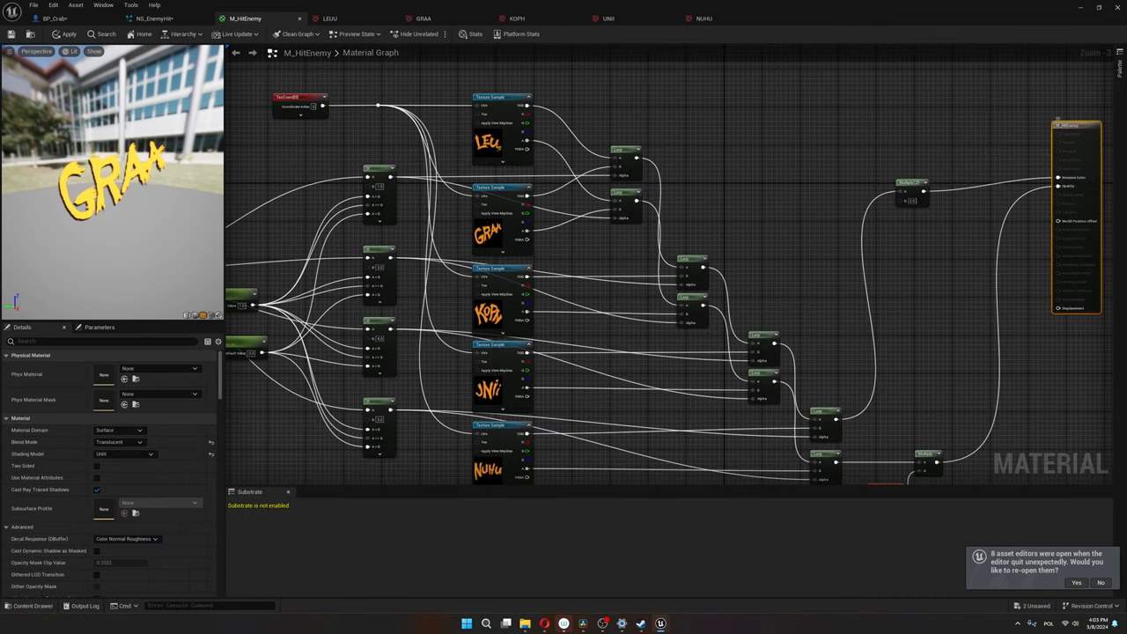
pyautogui.write('depth')
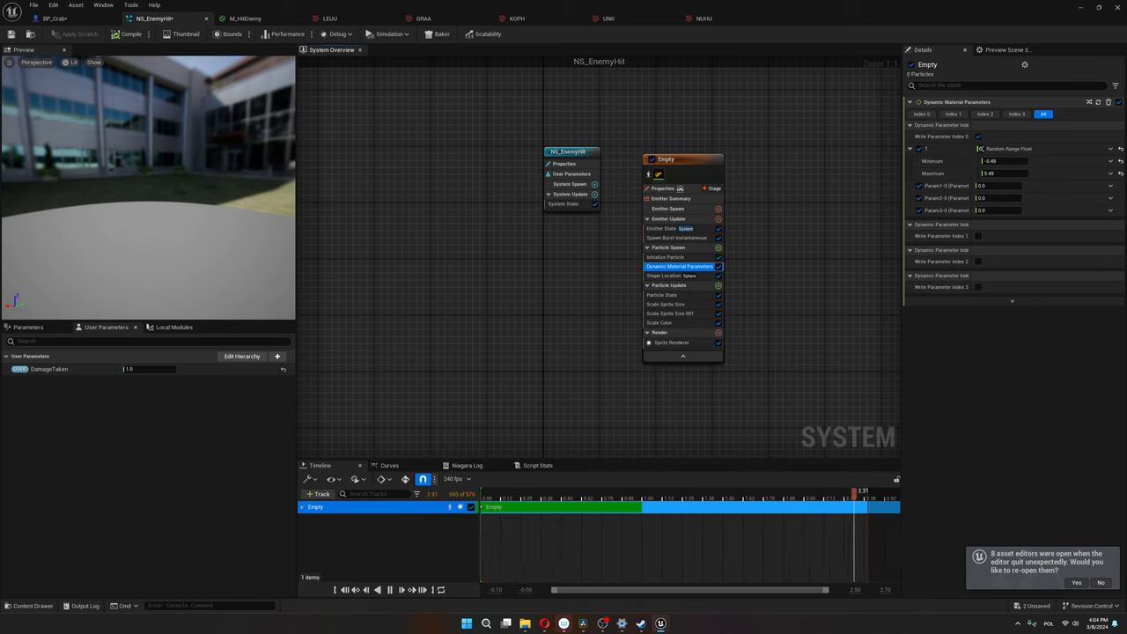
pyautogui.click(666, 303)
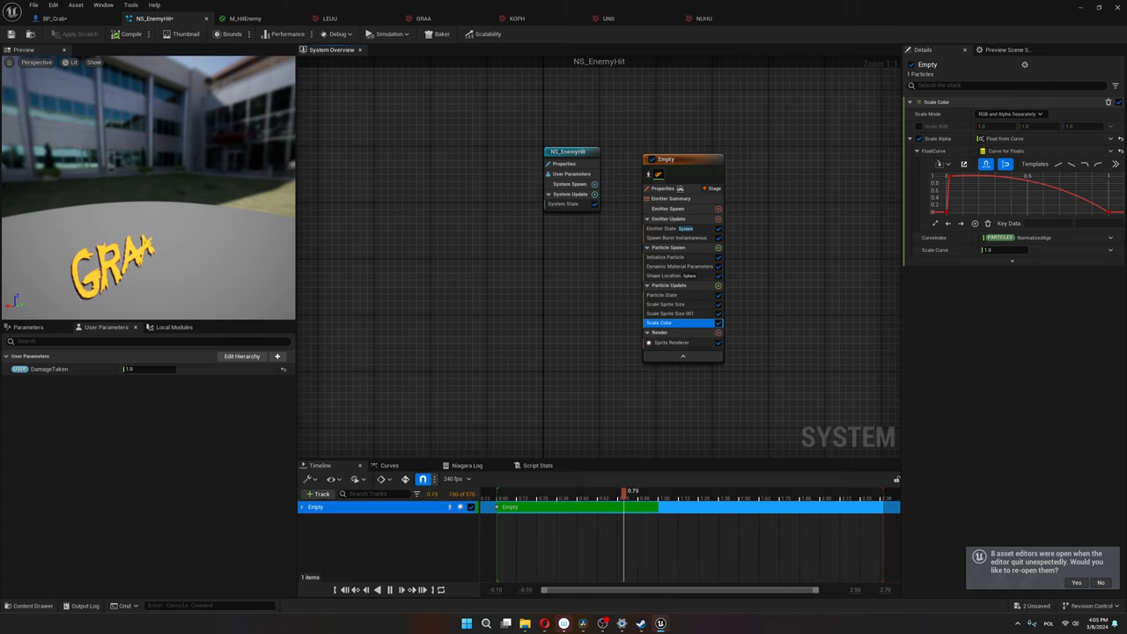
pyautogui.click(669, 314)
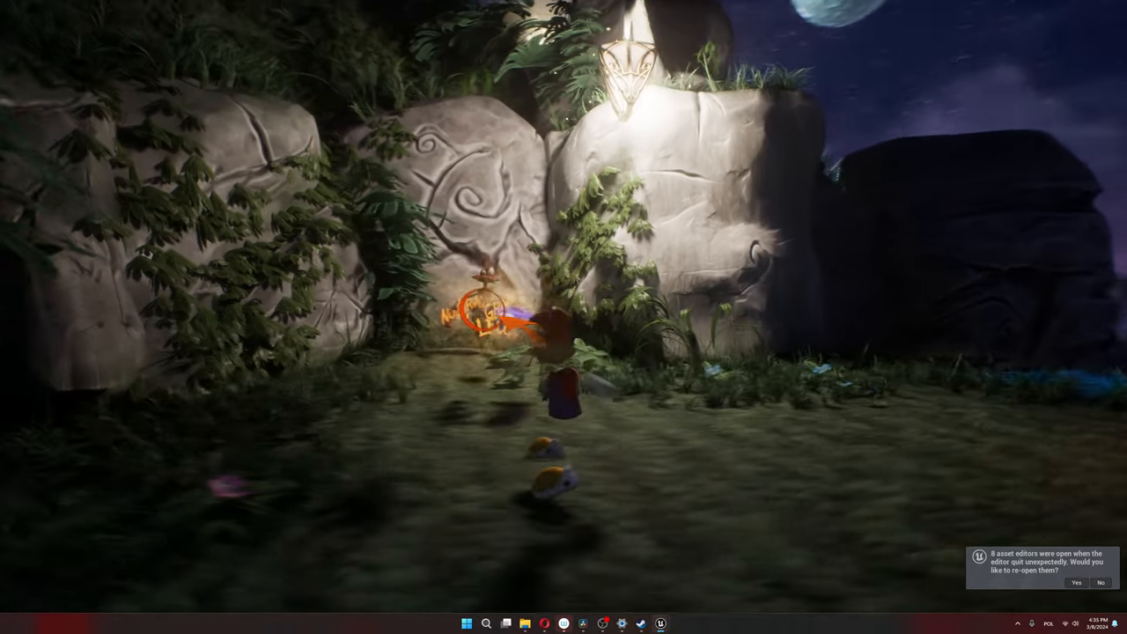
# Step: Open the Audio folder and scroll through its sound wave assets
pyautogui.click(1077, 581)
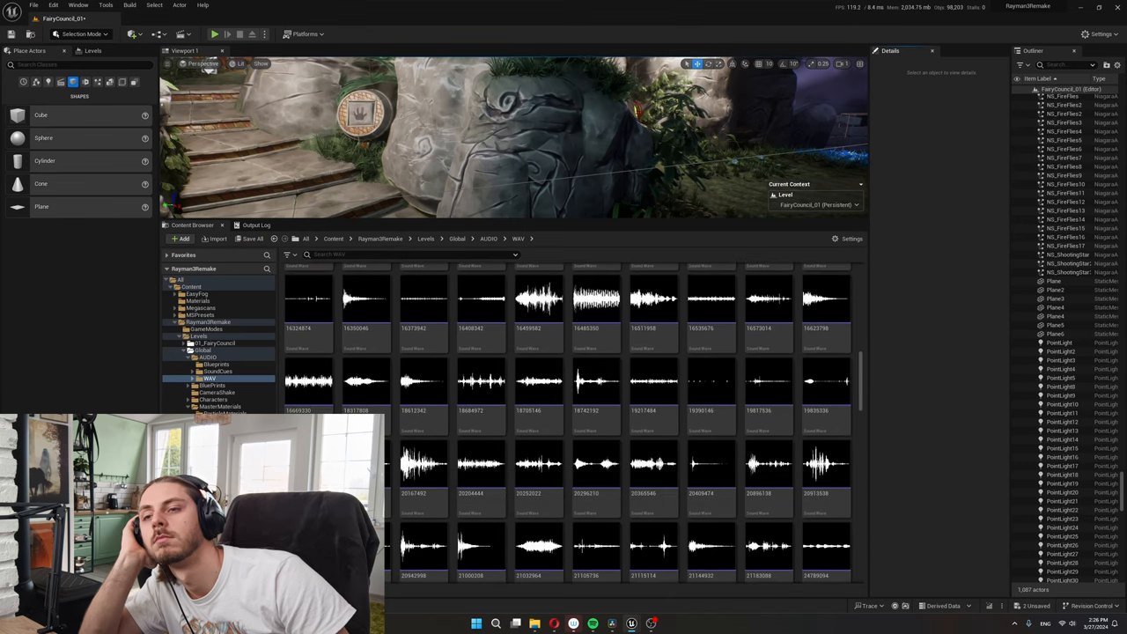
pyautogui.scroll(-3)
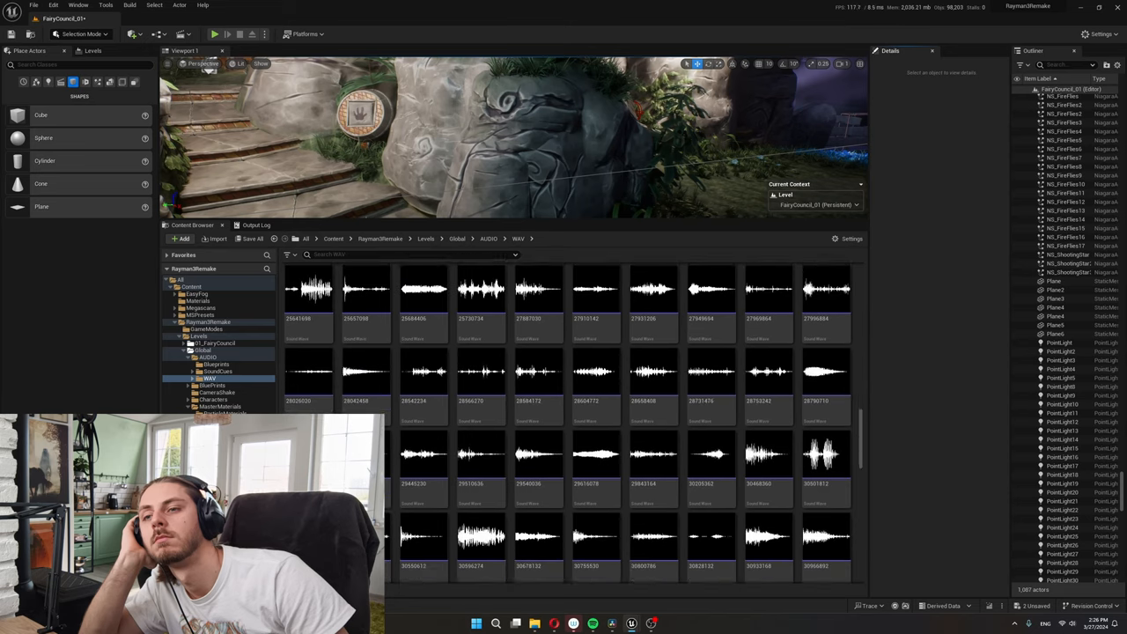
pyautogui.scroll(-3)
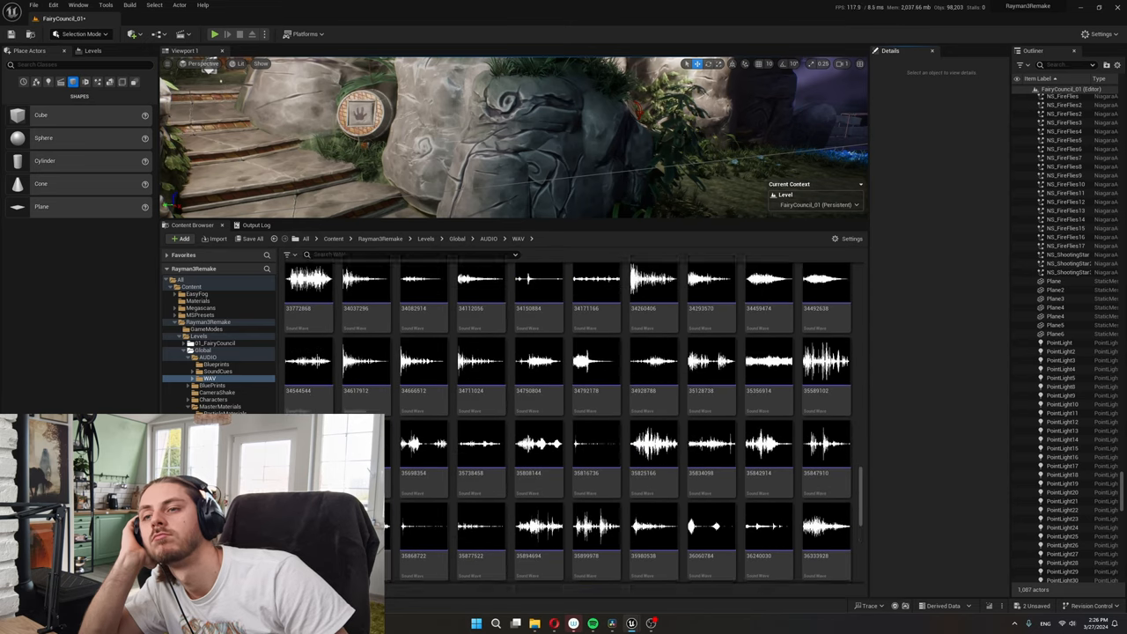